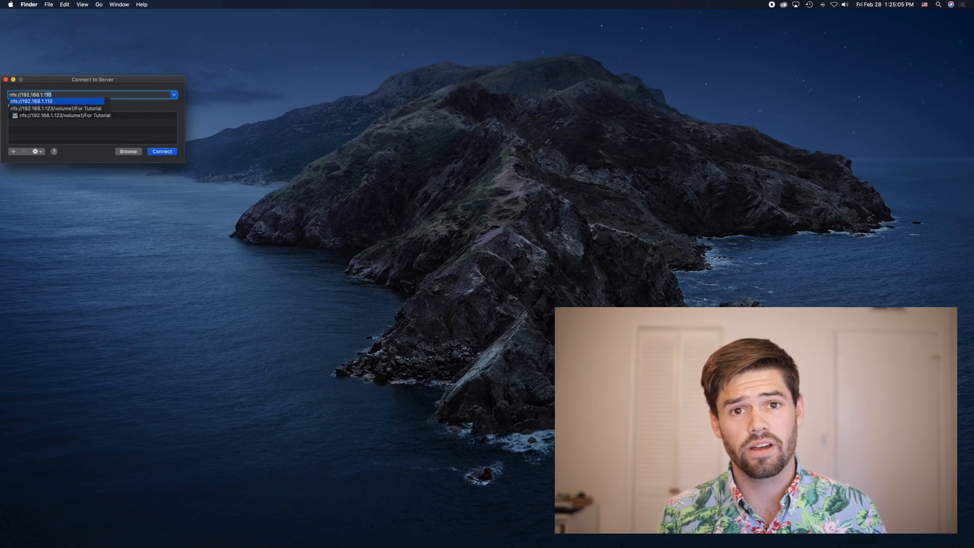
- Connect Finder to the NFS server at nfs://192.168.1.110/ with a trailing slash
{"action": "left_click", "coordinate": [56, 100]}
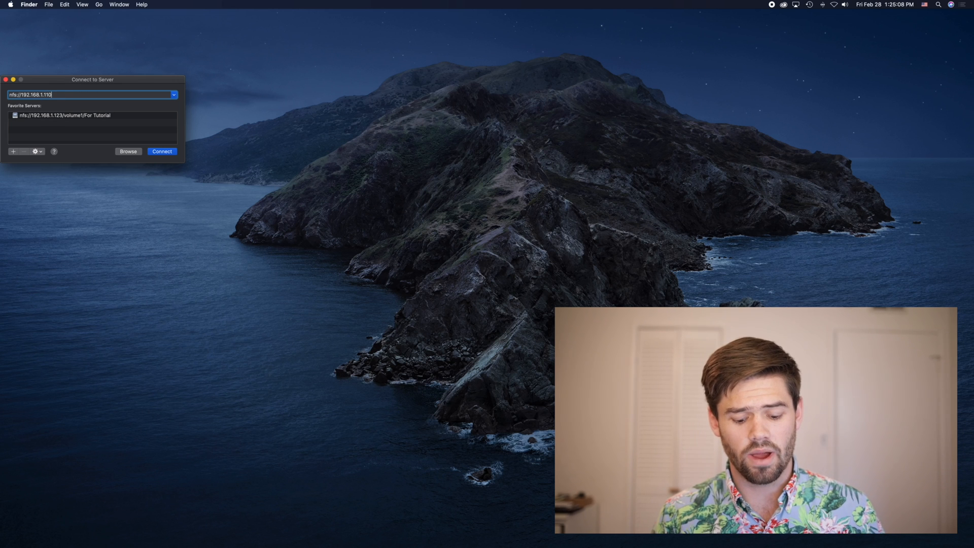
{"action": "type", "text": "/"}
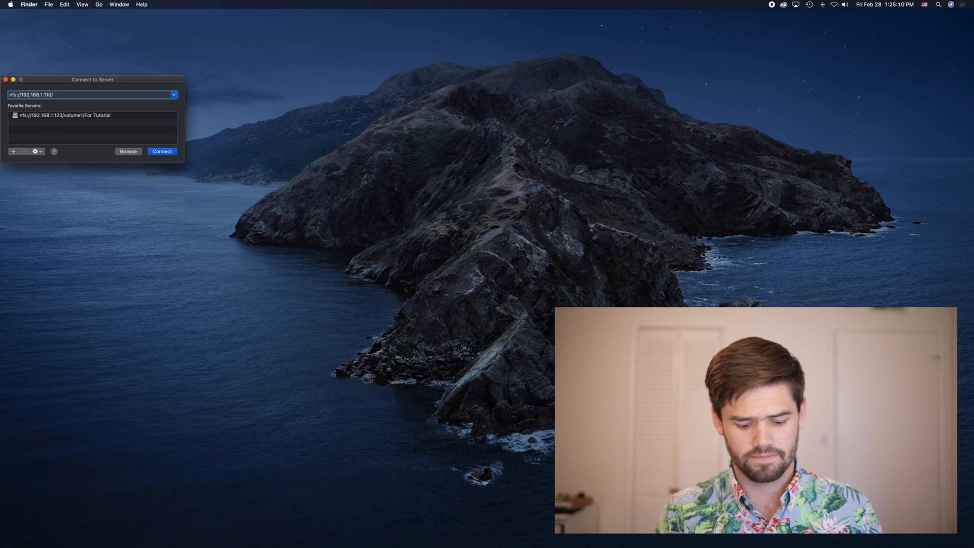
{"action": "left_click", "coordinate": [162, 151]}
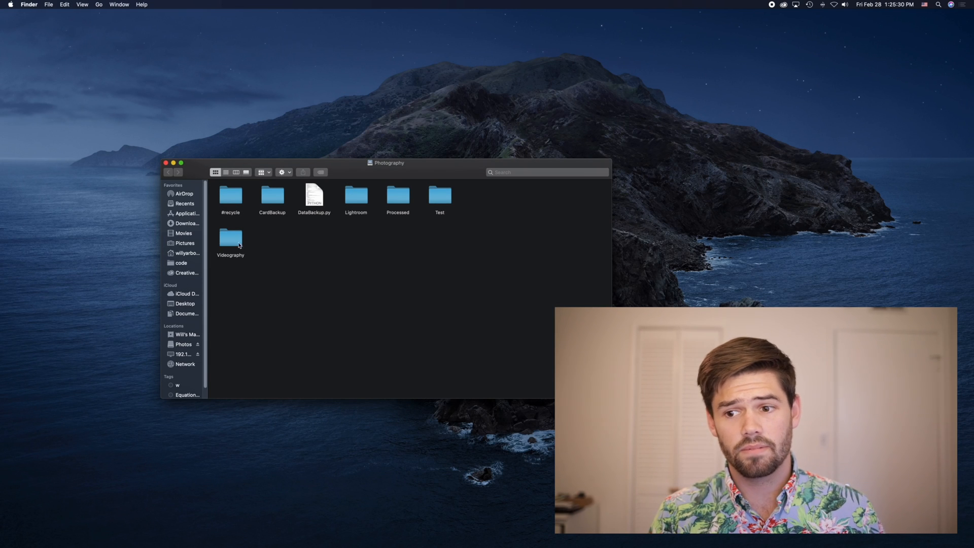
- Browse Videography > Projects > 20200215 - Synology Create VPN Server and open its .fcpbundle library
{"action": "double_click", "coordinate": [231, 242]}
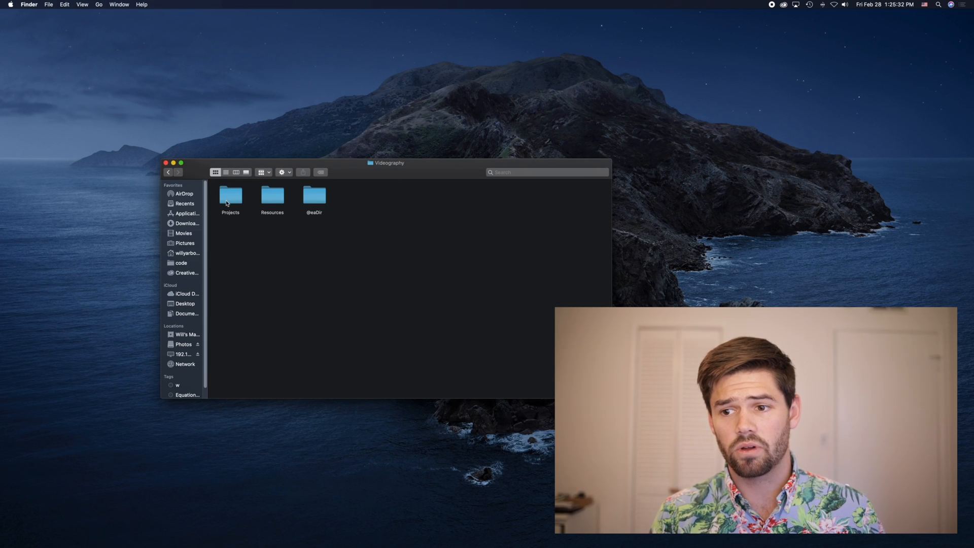
{"action": "double_click", "coordinate": [230, 196]}
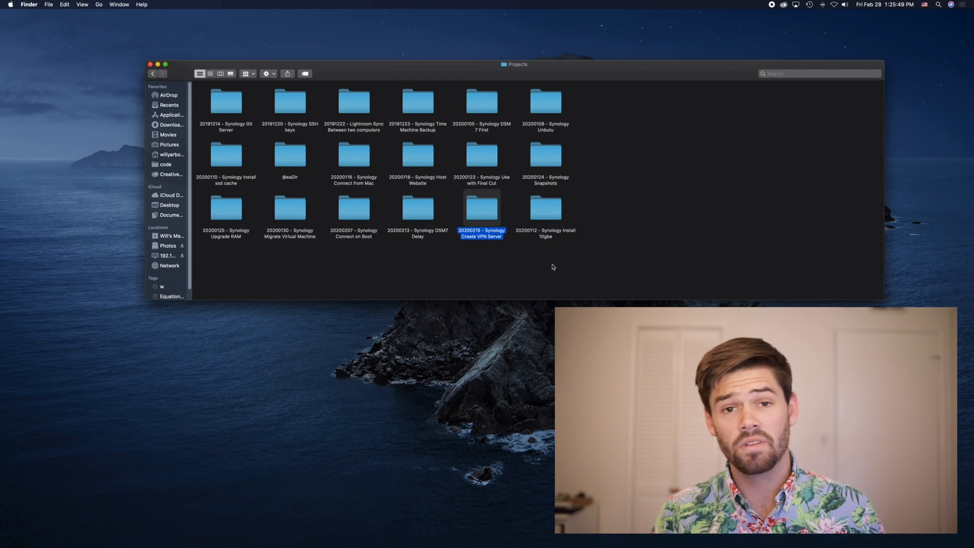
{"action": "mouse_move", "coordinate": [491, 212]}
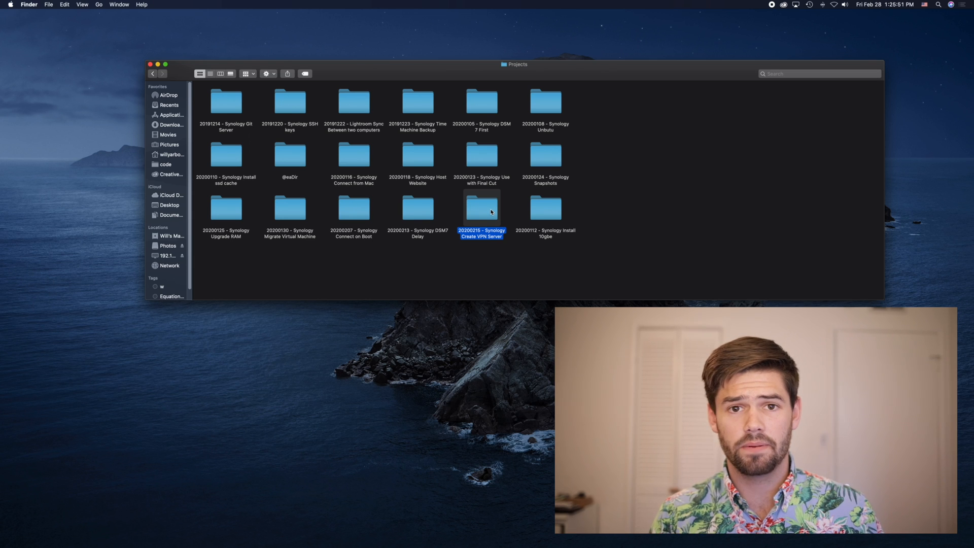
{"action": "double_click", "coordinate": [481, 211]}
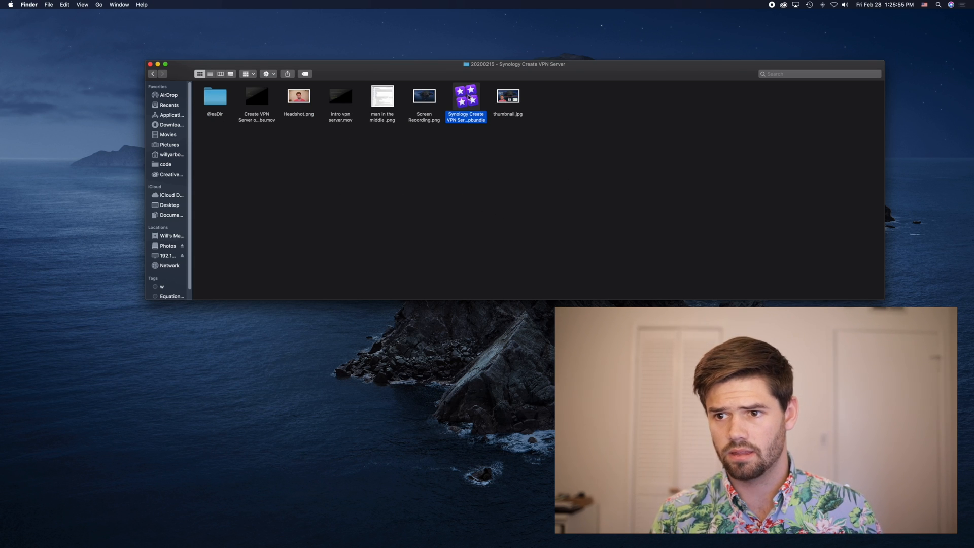
{"action": "left_click", "coordinate": [150, 64]}
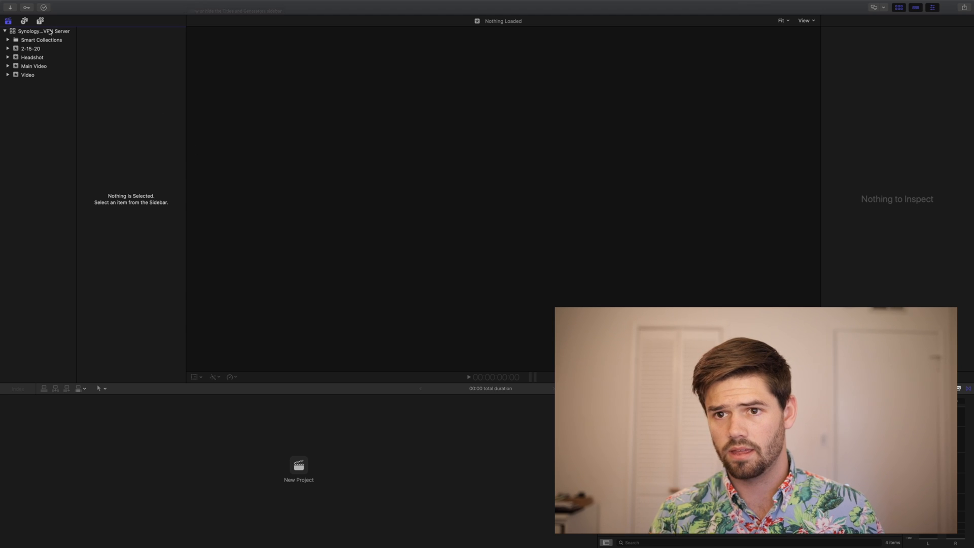
- Delete the library's generated files: all render files plus optimized and proxy media
{"action": "left_click", "coordinate": [39, 4]}
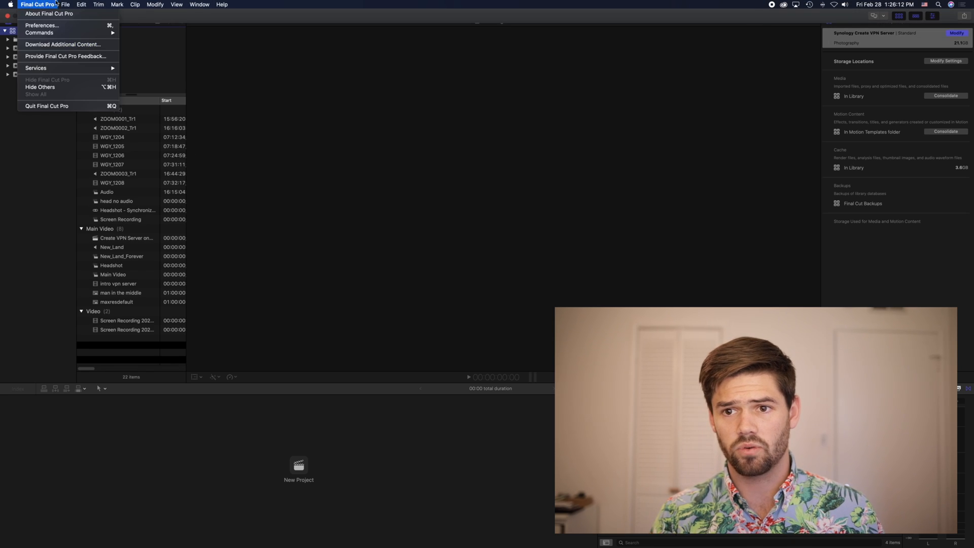
{"action": "left_click", "coordinate": [65, 4]}
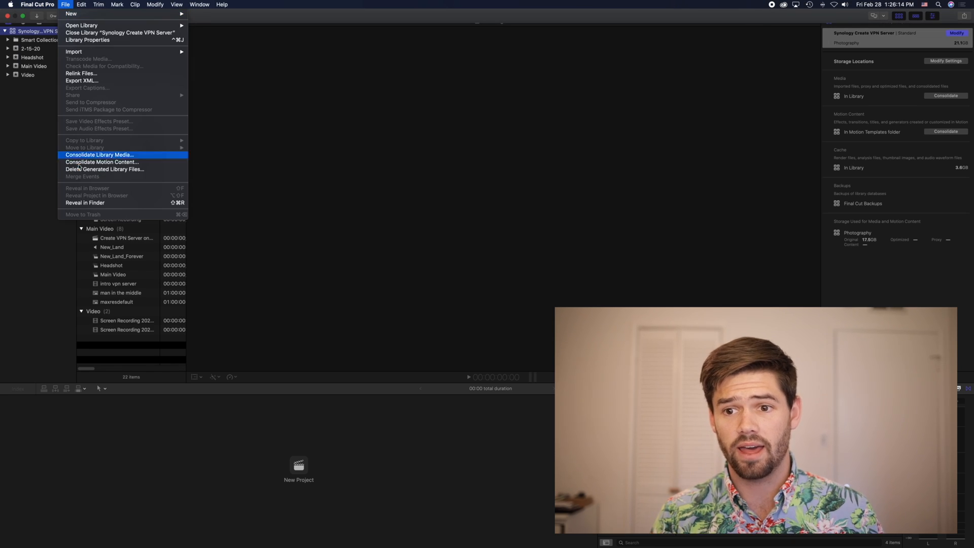
{"action": "mouse_move", "coordinate": [101, 162]}
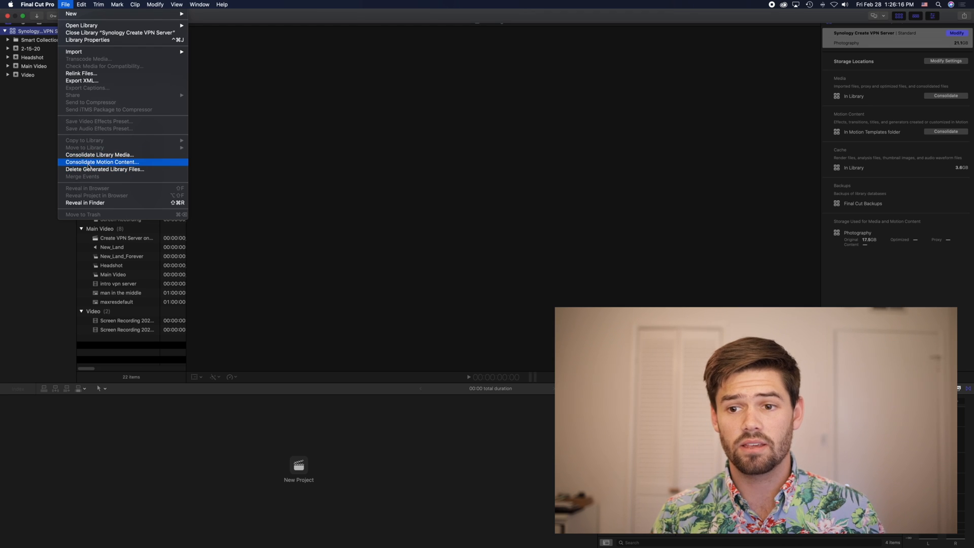
{"action": "left_click", "coordinate": [106, 170]}
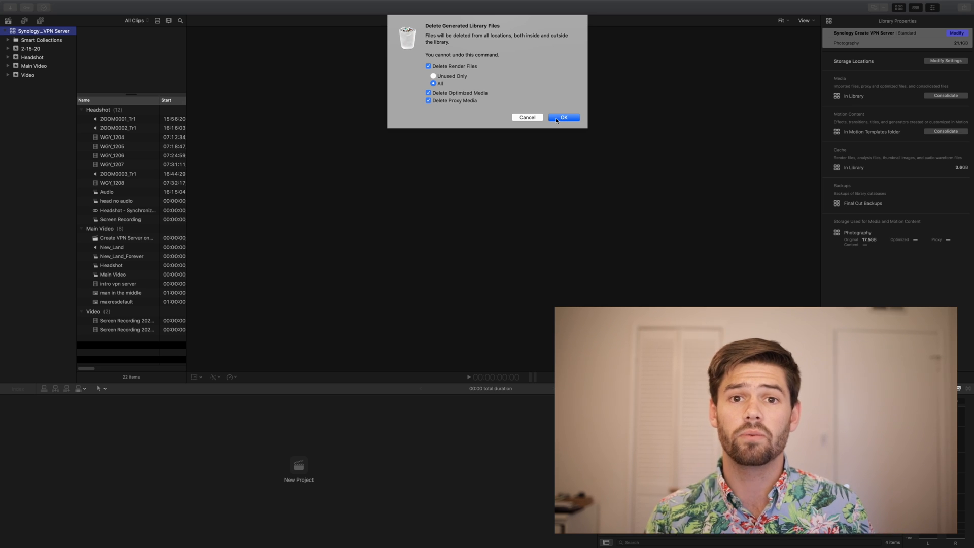
{"action": "left_click", "coordinate": [563, 118]}
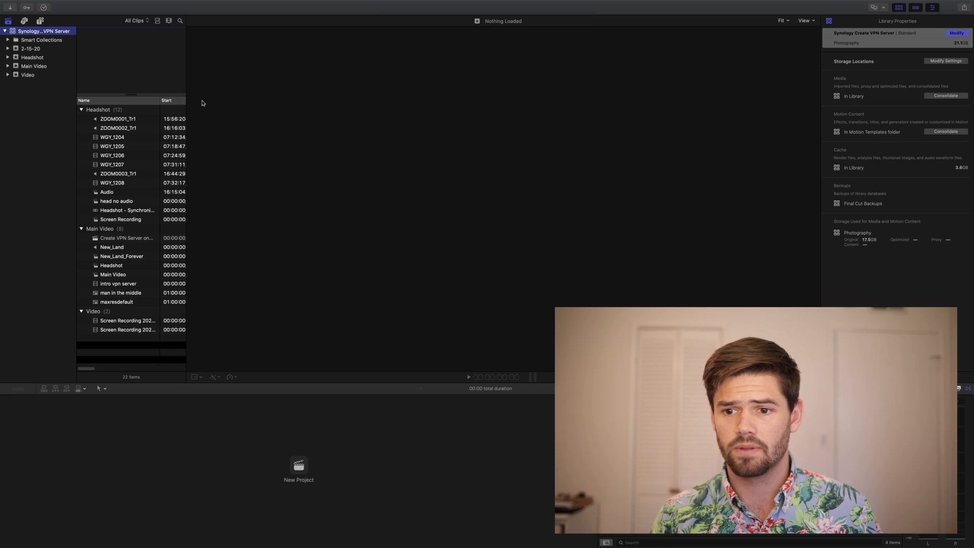
- Open the Create VPN Server on Synology project from the Main Video event
{"action": "left_click", "coordinate": [27, 74]}
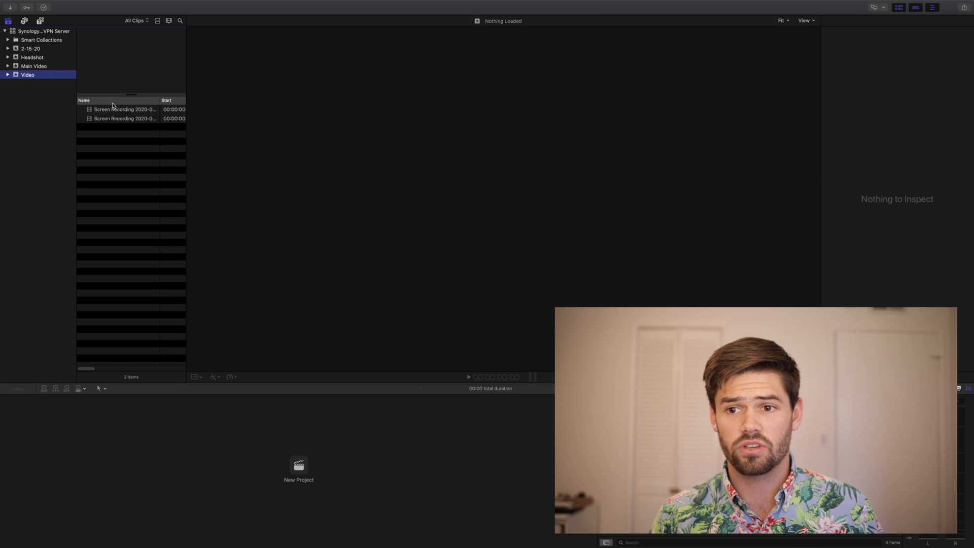
{"action": "left_click", "coordinate": [34, 66]}
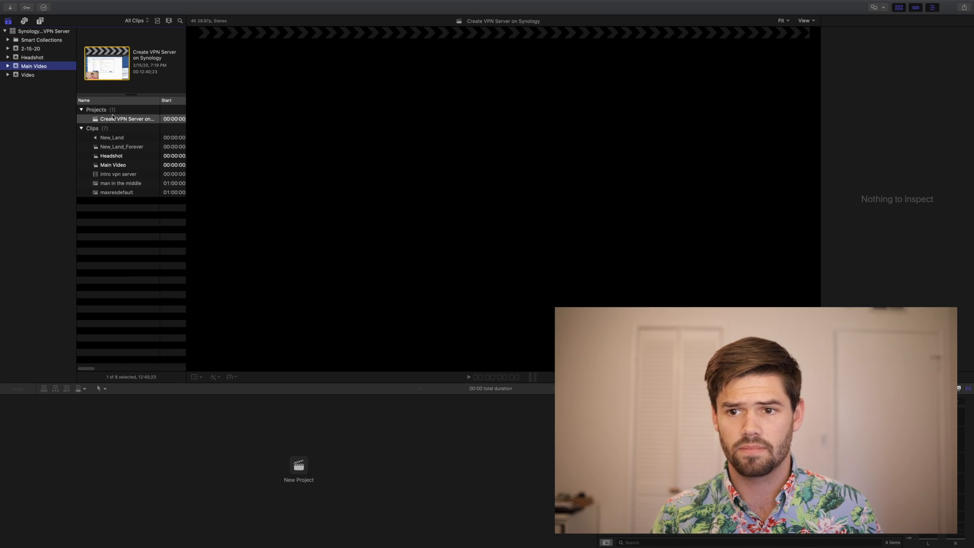
{"action": "left_click", "coordinate": [128, 118]}
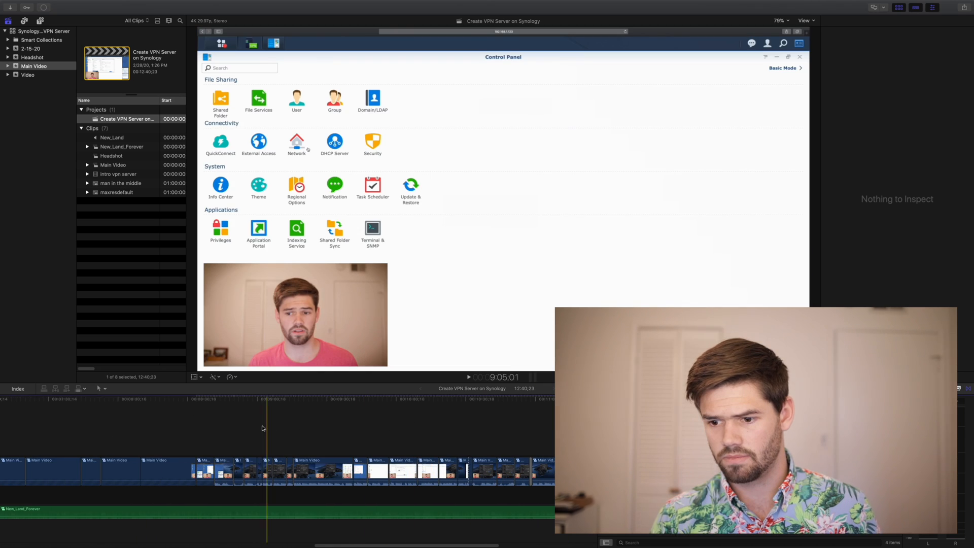
- Jump between earlier and later timeline points repeatedly to test scrubbing speed
{"action": "left_click", "coordinate": [258, 143]}
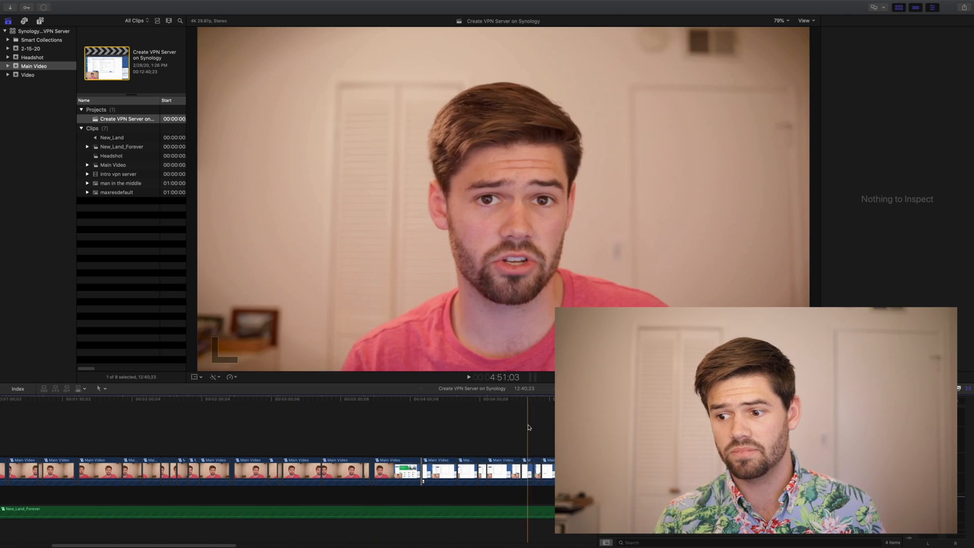
{"action": "left_click", "coordinate": [242, 410]}
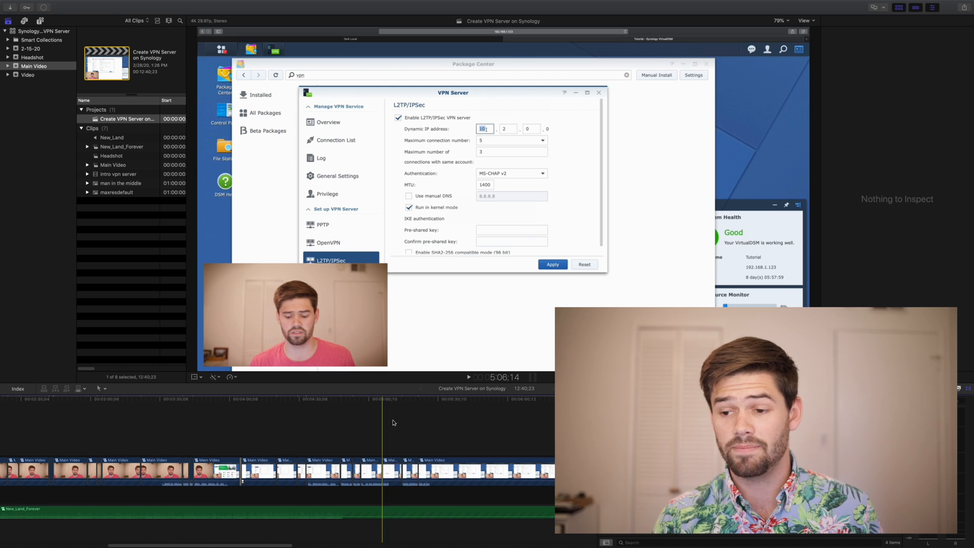
{"action": "left_click", "coordinate": [327, 121]}
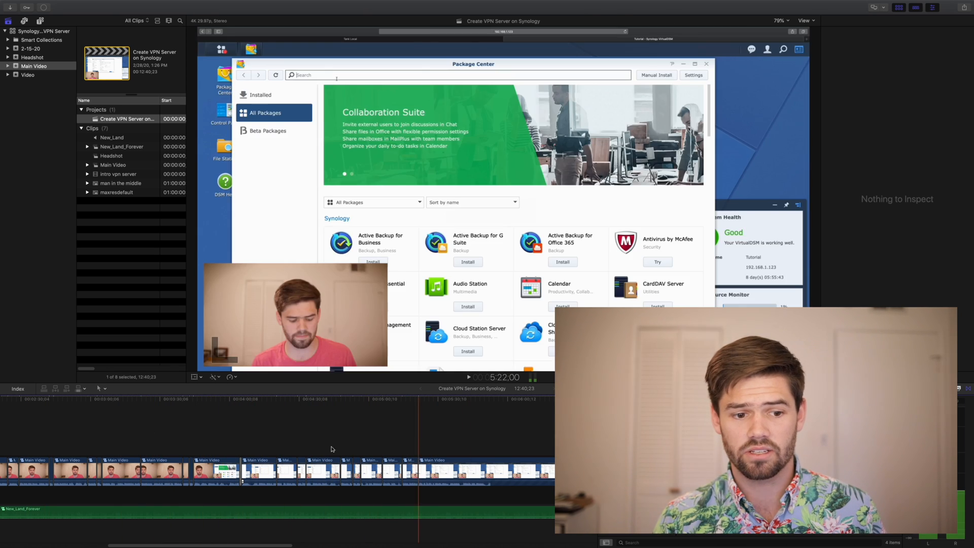
{"action": "type", "text": "vpn"}
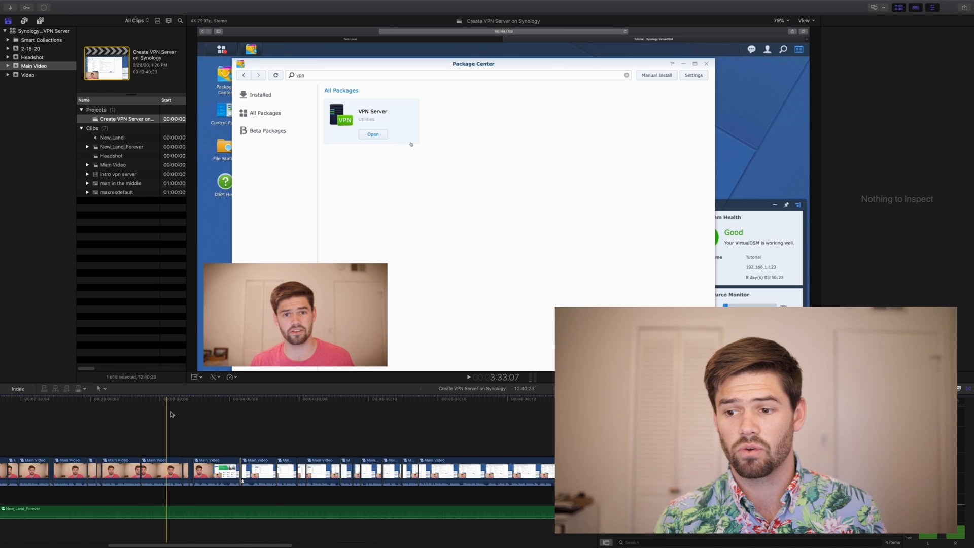
{"action": "left_click", "coordinate": [373, 134]}
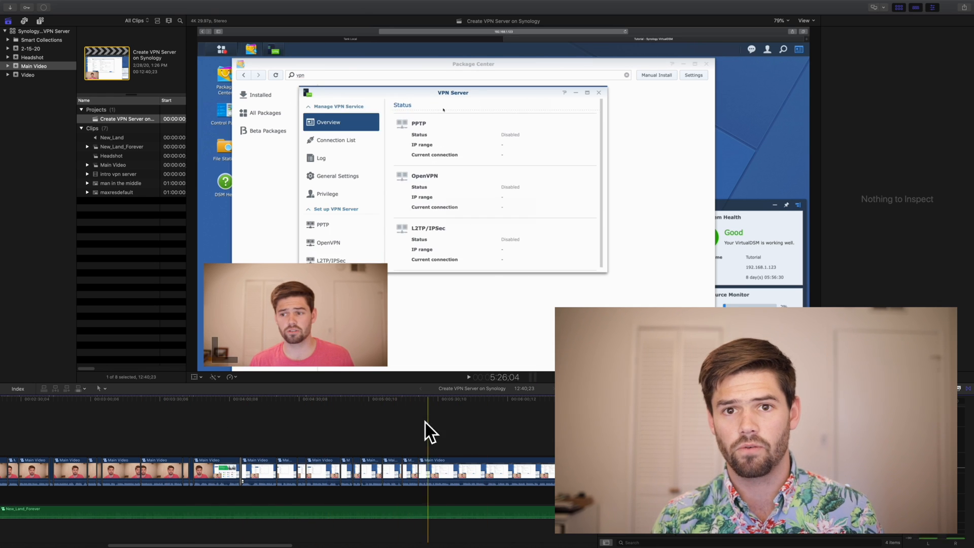
{"action": "left_click", "coordinate": [331, 260]}
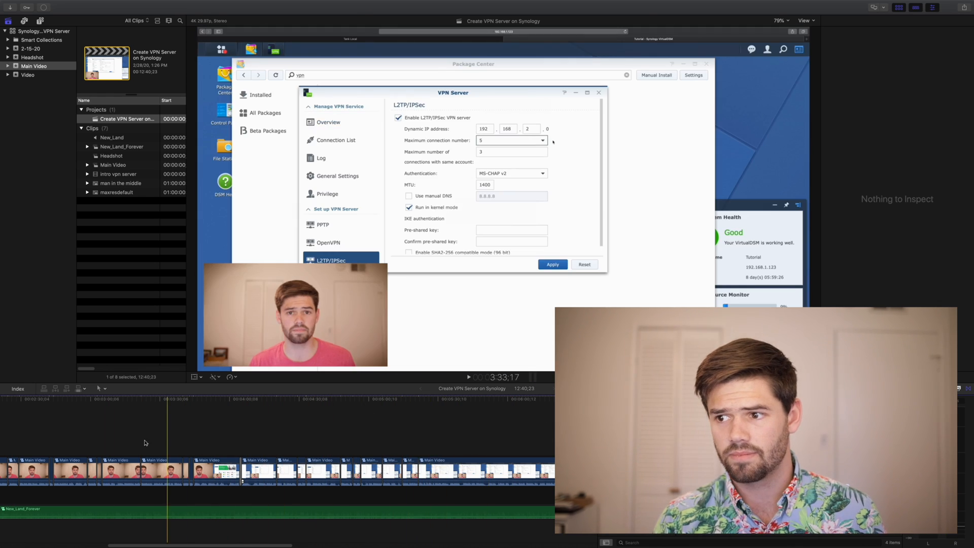
{"action": "left_click", "coordinate": [328, 122]}
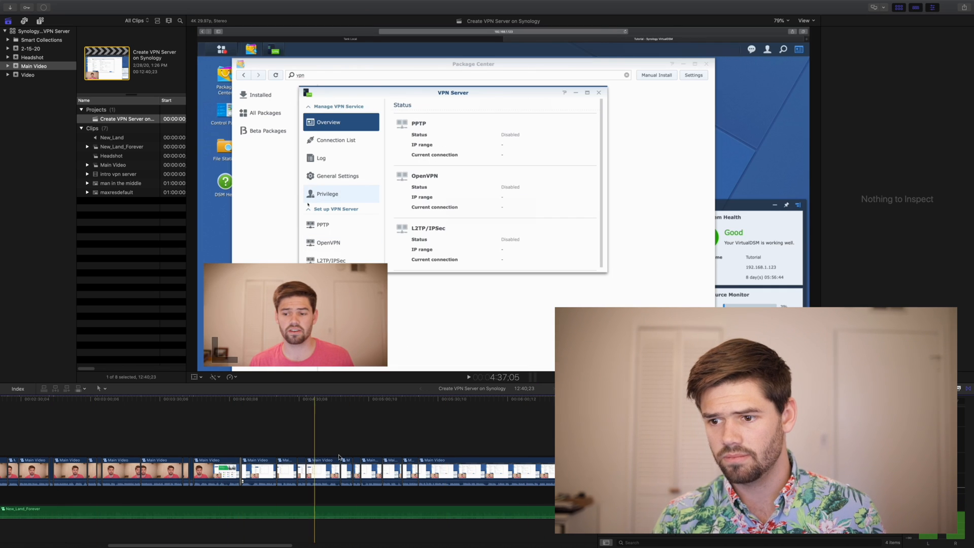
{"action": "left_click", "coordinate": [331, 261]}
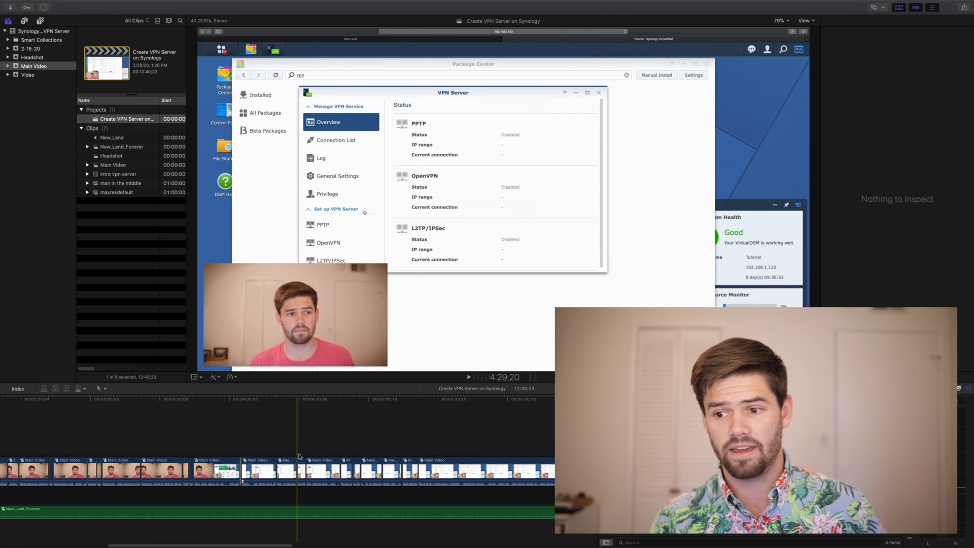
{"action": "left_click", "coordinate": [331, 259]}
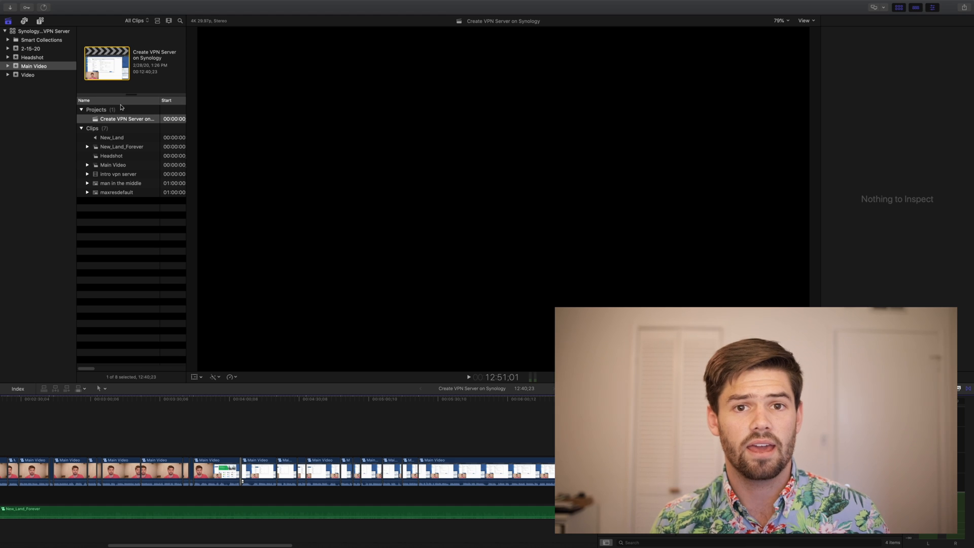
- Delete all generated render files from the Synology library via Delete Generated Library Files
{"action": "left_click", "coordinate": [67, 4]}
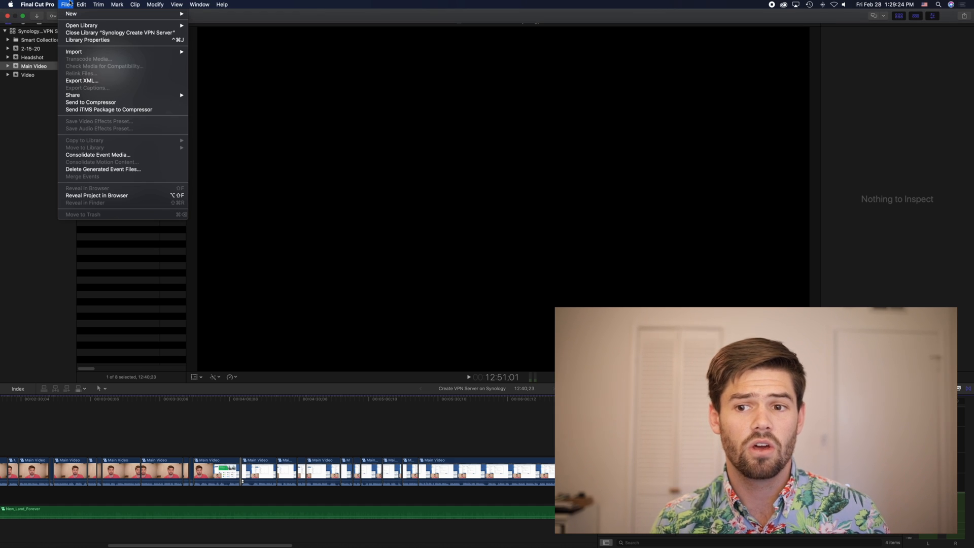
{"action": "left_click", "coordinate": [38, 6]}
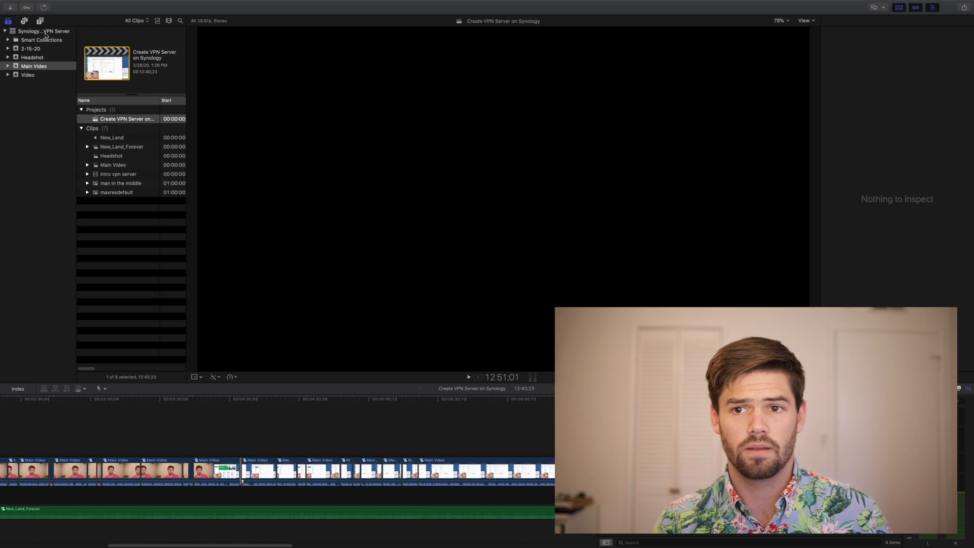
{"action": "left_click", "coordinate": [65, 4]}
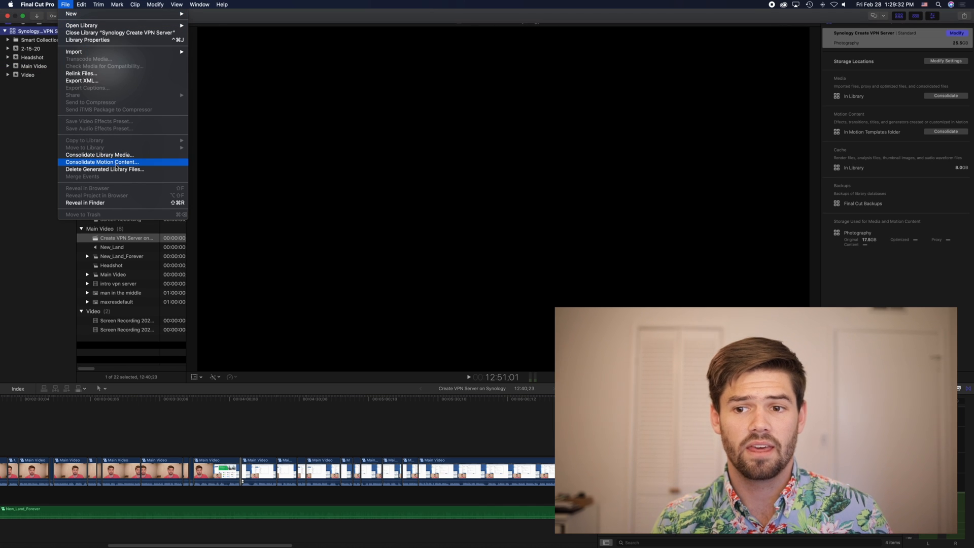
{"action": "mouse_move", "coordinate": [99, 155]}
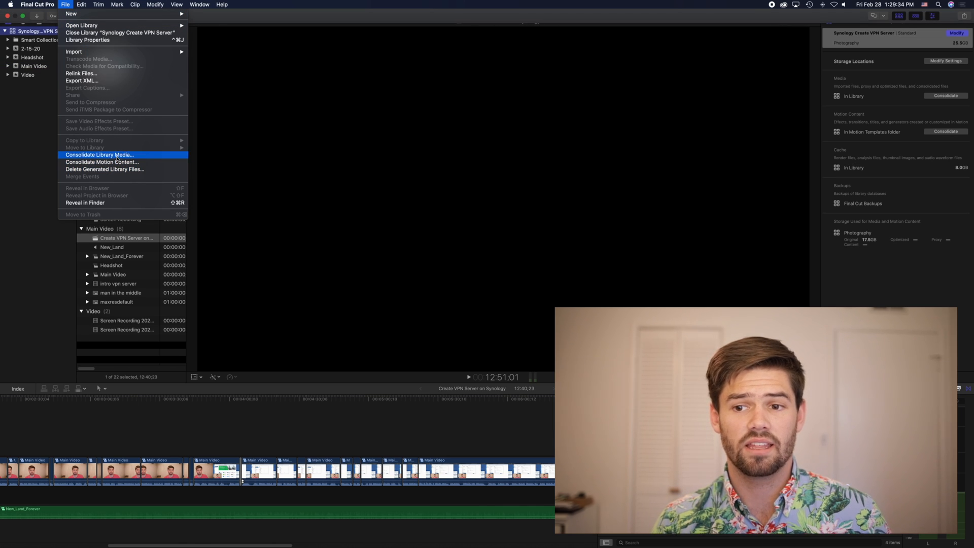
{"action": "left_click", "coordinate": [104, 169]}
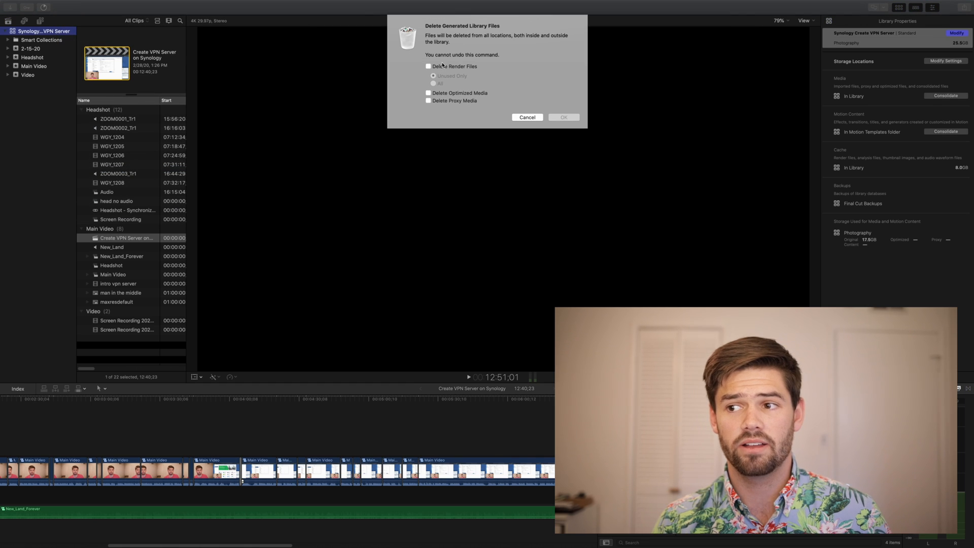
{"action": "left_click", "coordinate": [427, 67]}
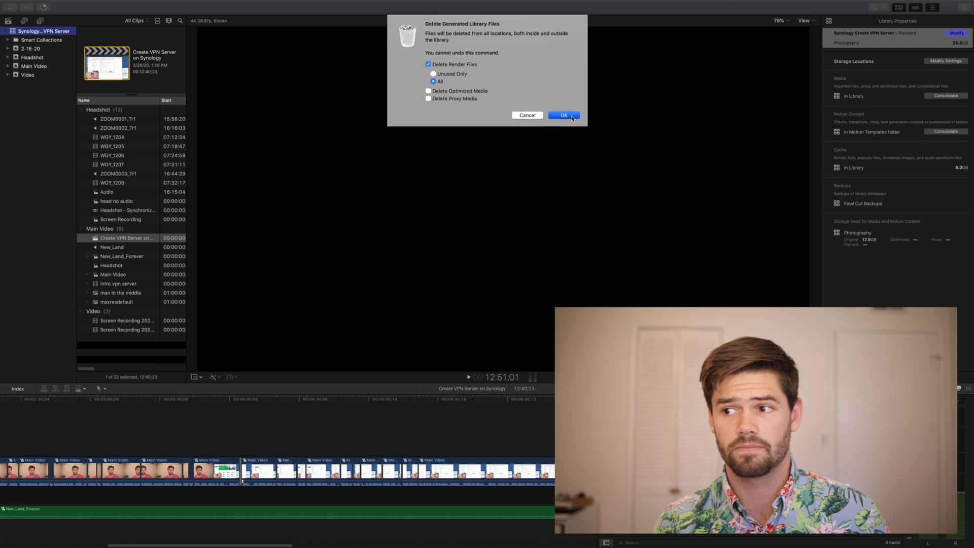
{"action": "left_click", "coordinate": [563, 116]}
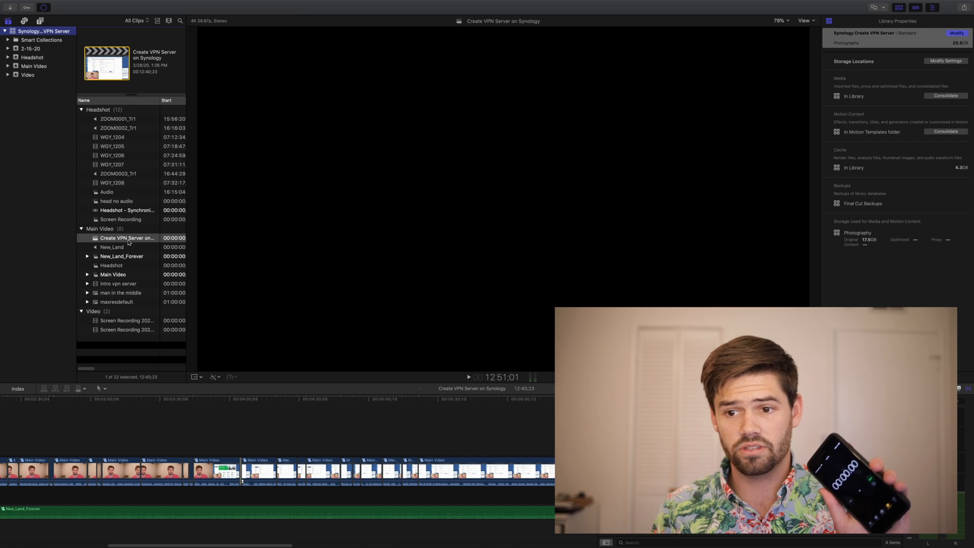
- Share the project as a Master File named 'NoSSD' and start the export
{"action": "right_click", "coordinate": [128, 238]}
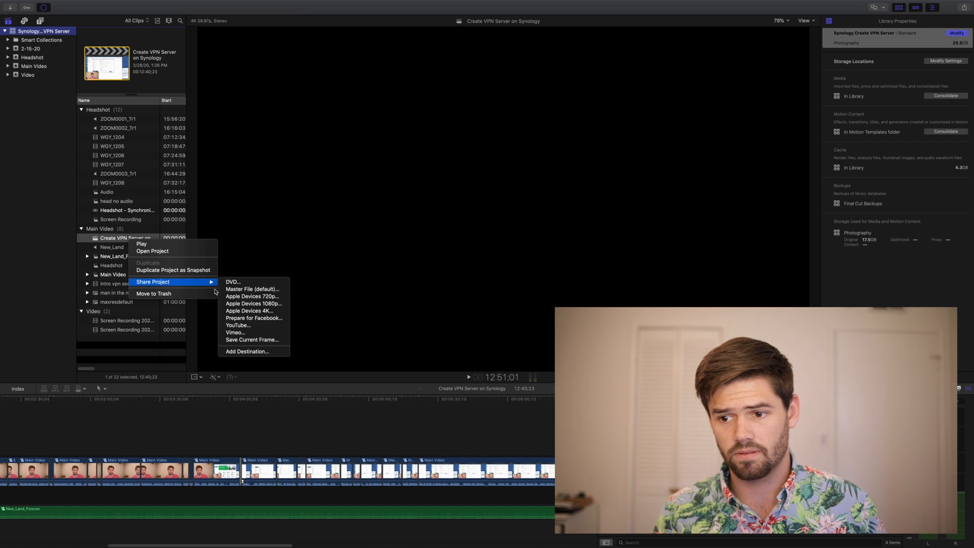
{"action": "left_click", "coordinate": [252, 288]}
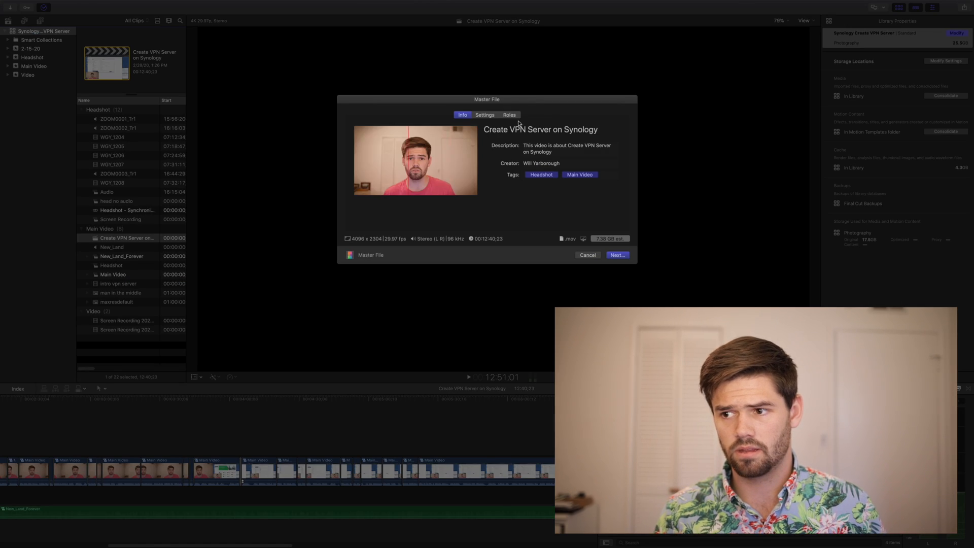
{"action": "left_click", "coordinate": [617, 255]}
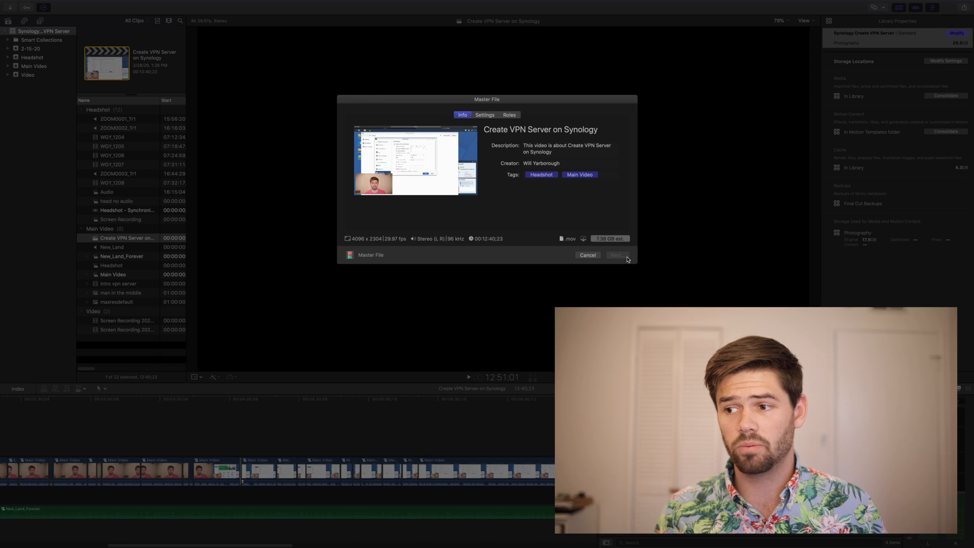
{"action": "left_click", "coordinate": [618, 254]}
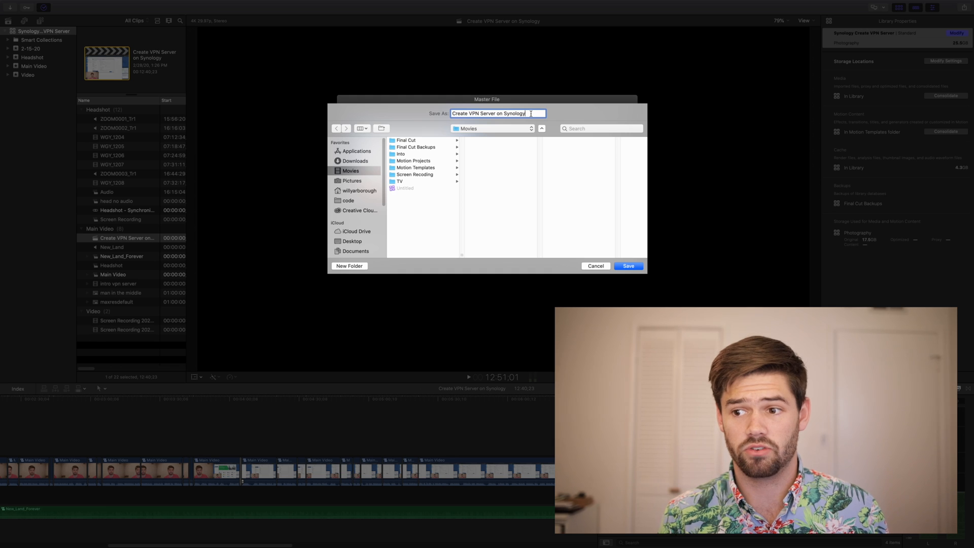
{"action": "type", "text": "NoSSD"}
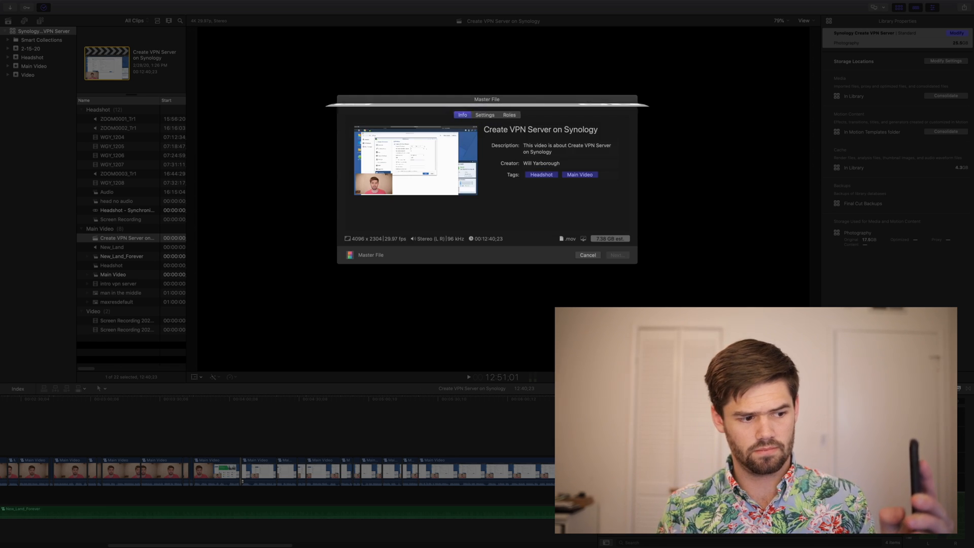
{"action": "left_click", "coordinate": [586, 255]}
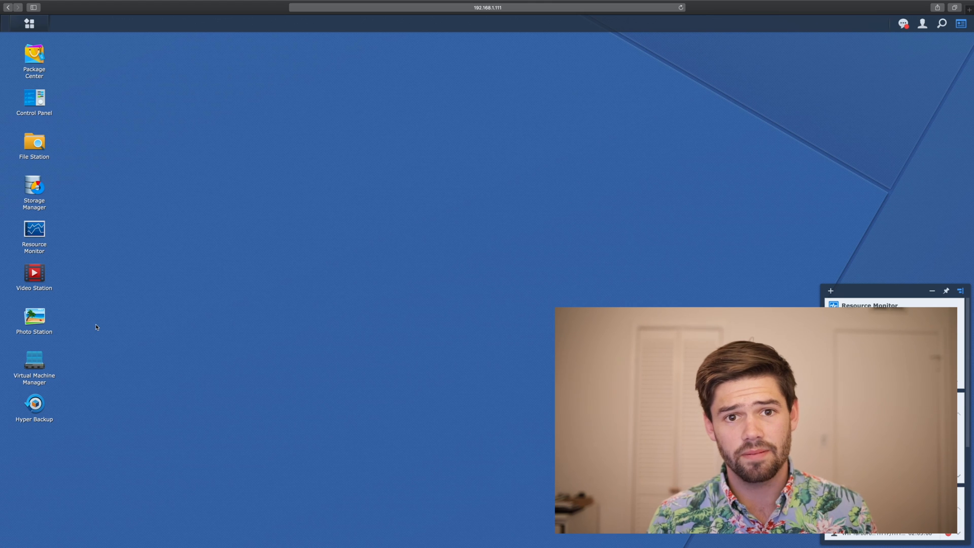
{"action": "mouse_move", "coordinate": [94, 334]}
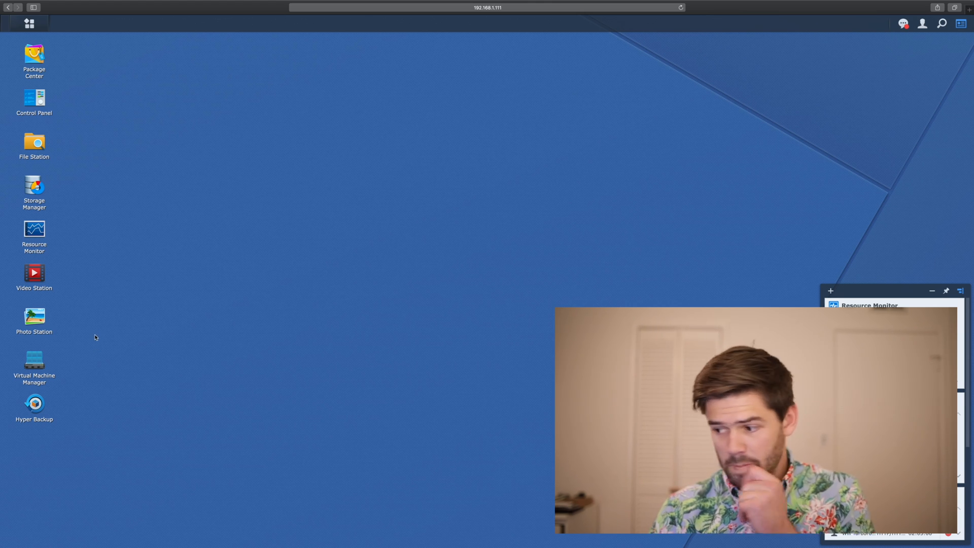
{"action": "mouse_move", "coordinate": [34, 186]}
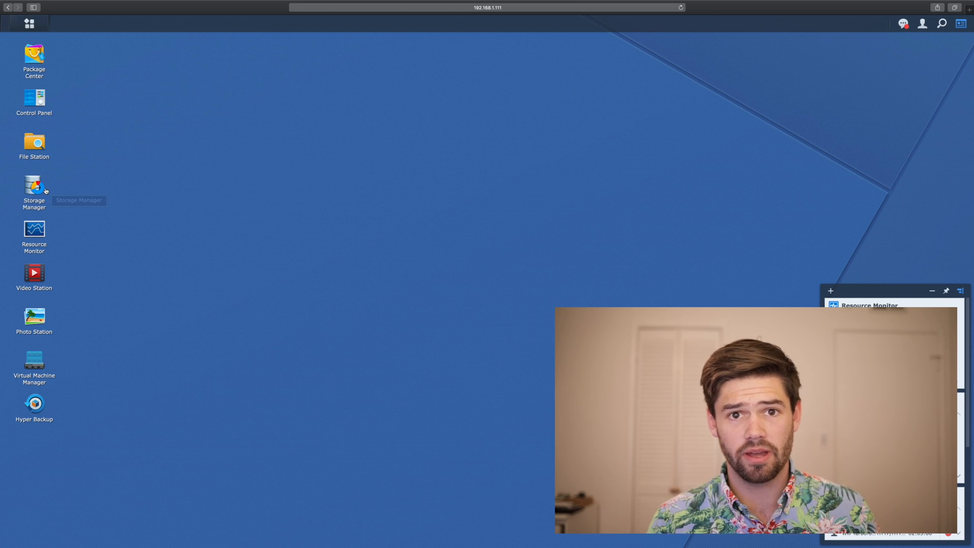
- Open Storage Manager's SSD Cache section, which reports no SSD cache present
{"action": "left_click", "coordinate": [34, 182]}
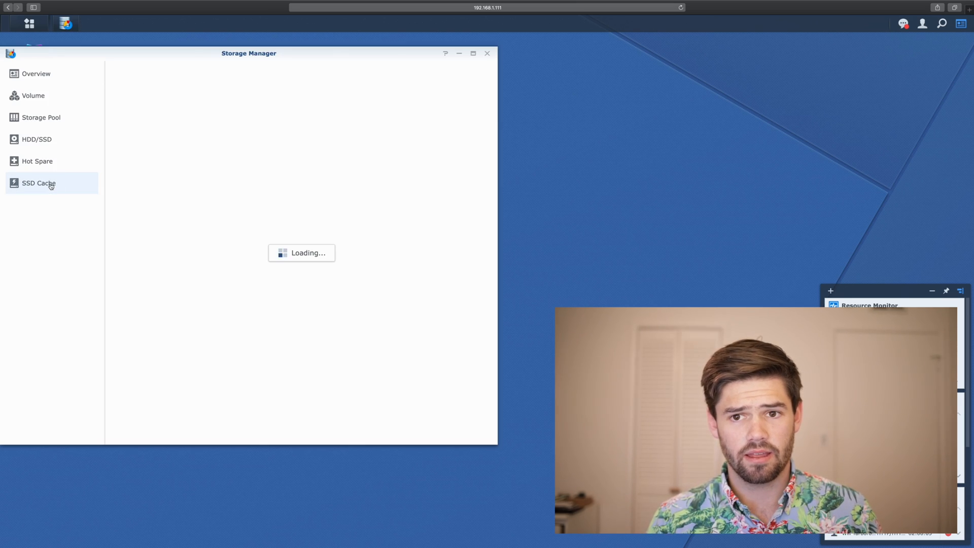
{"action": "left_click", "coordinate": [39, 182]}
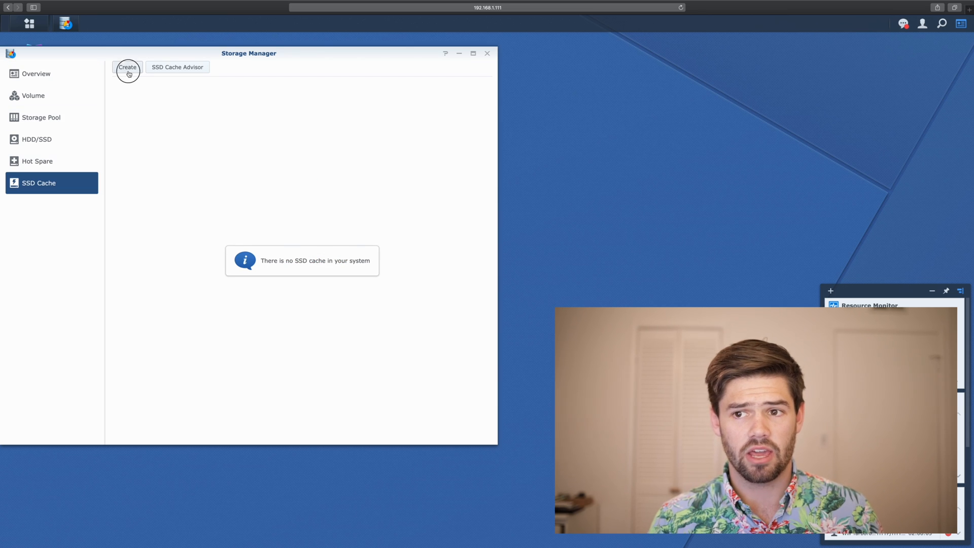
- Launch the SSD Cache Creation Wizard with read-only cache as the mode
{"action": "left_click", "coordinate": [128, 67]}
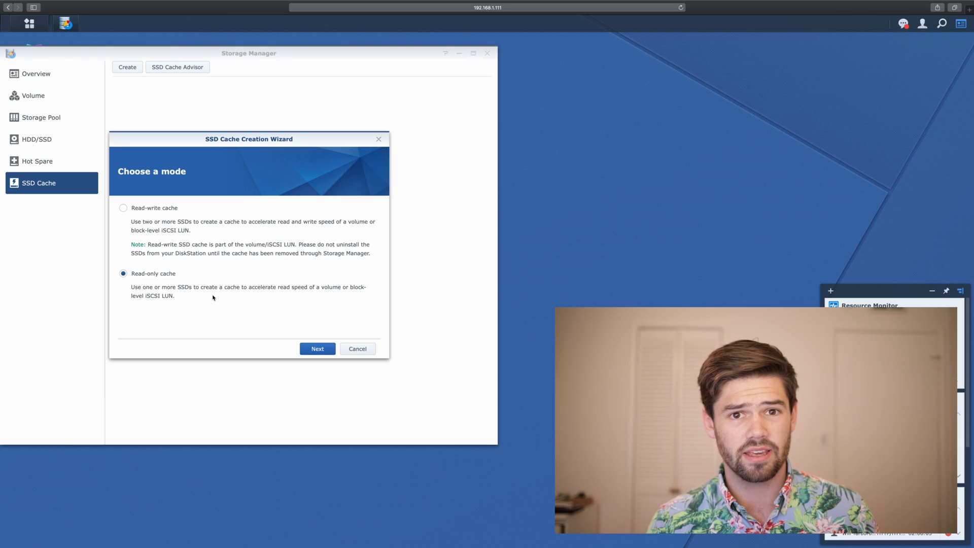
{"action": "mouse_move", "coordinate": [198, 291]}
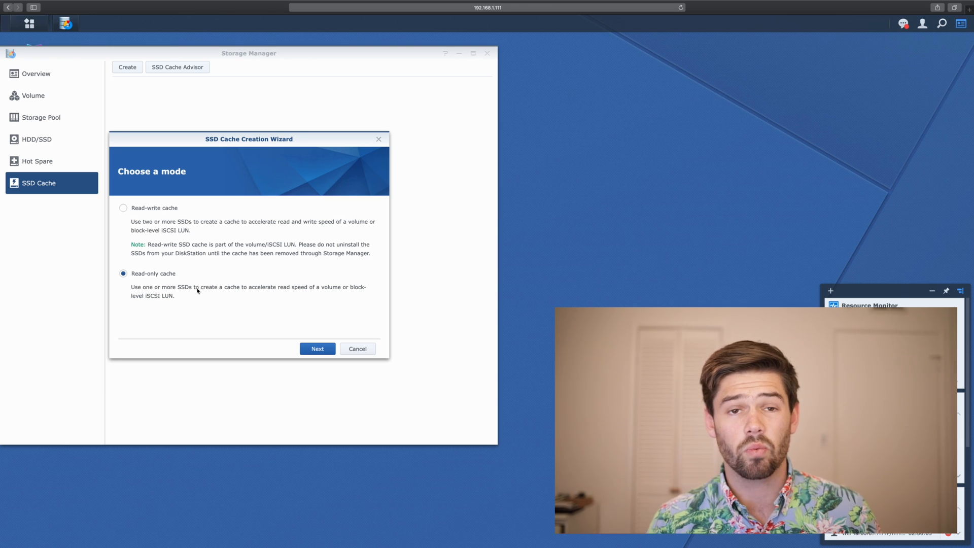
{"action": "mouse_move", "coordinate": [283, 338]}
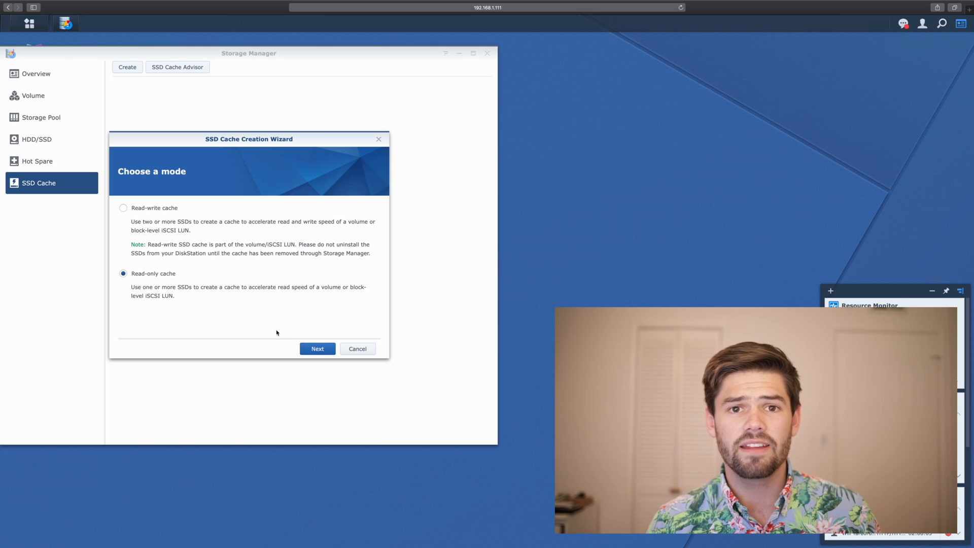
{"action": "mouse_move", "coordinate": [279, 350]}
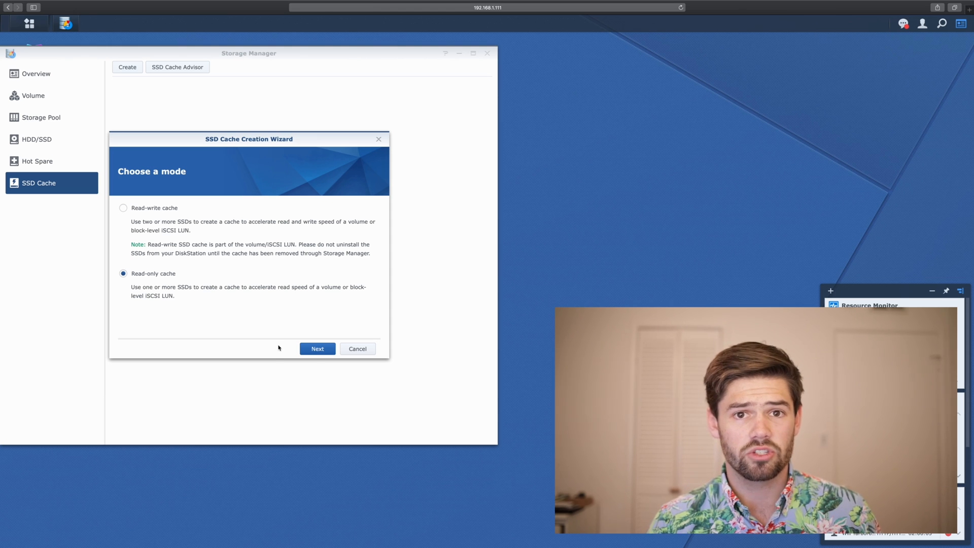
- Accept read-only mode and advance to choosing the SSDs mounted on Volume 1
{"action": "left_click", "coordinate": [317, 348]}
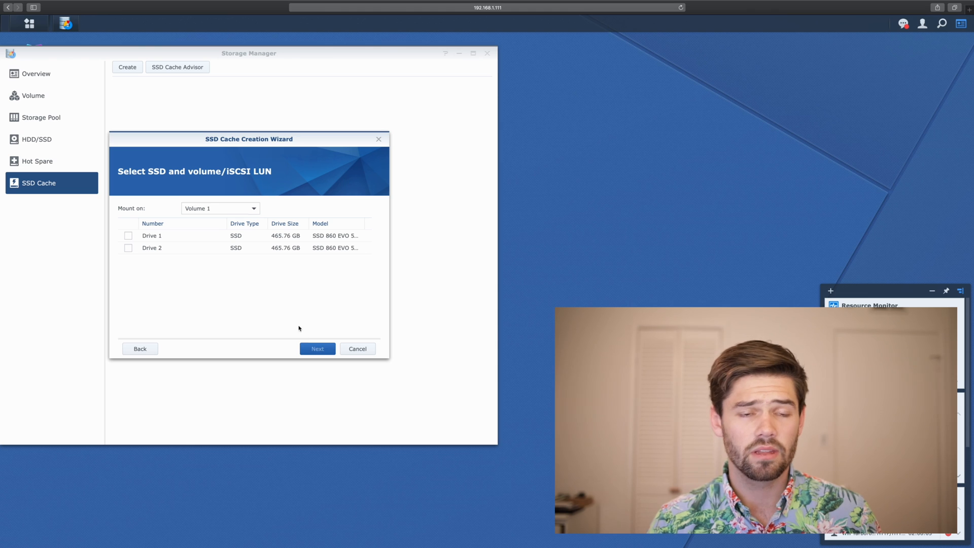
{"action": "mouse_move", "coordinate": [292, 323]}
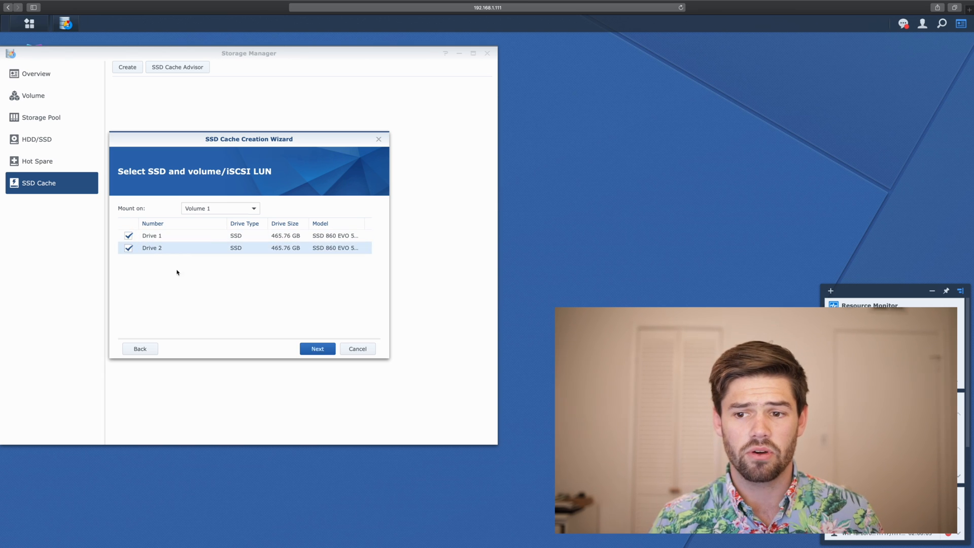
{"action": "mouse_move", "coordinate": [310, 223]}
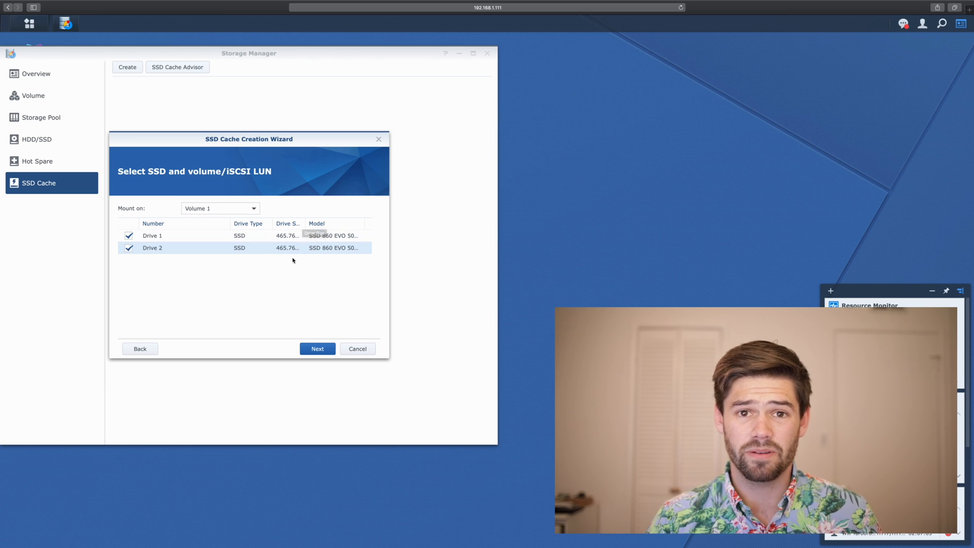
{"action": "mouse_move", "coordinate": [282, 268]}
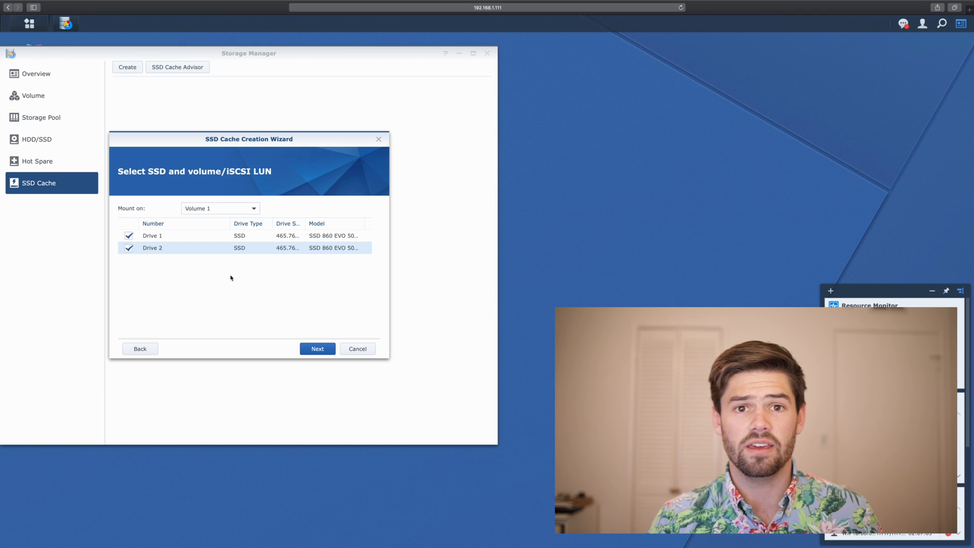
{"action": "mouse_move", "coordinate": [225, 276]}
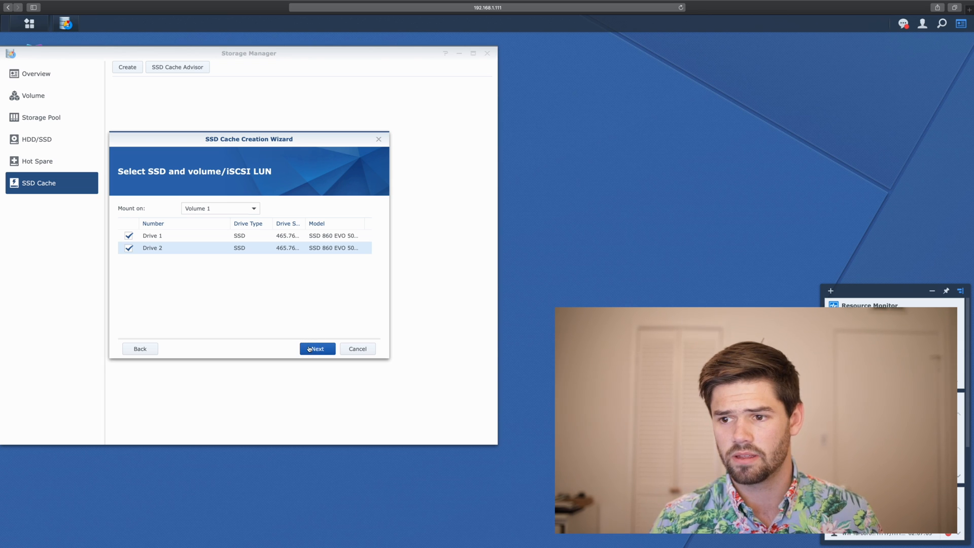
- Apply the 931 GB SSD cache allocation, acknowledging the SSDs' data will be erased
{"action": "left_click", "coordinate": [317, 348]}
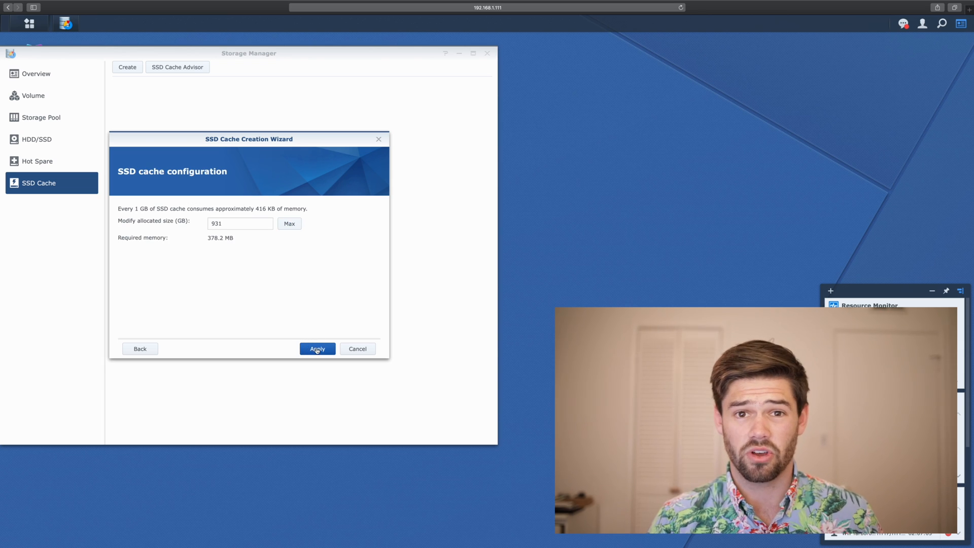
{"action": "left_click", "coordinate": [316, 348]}
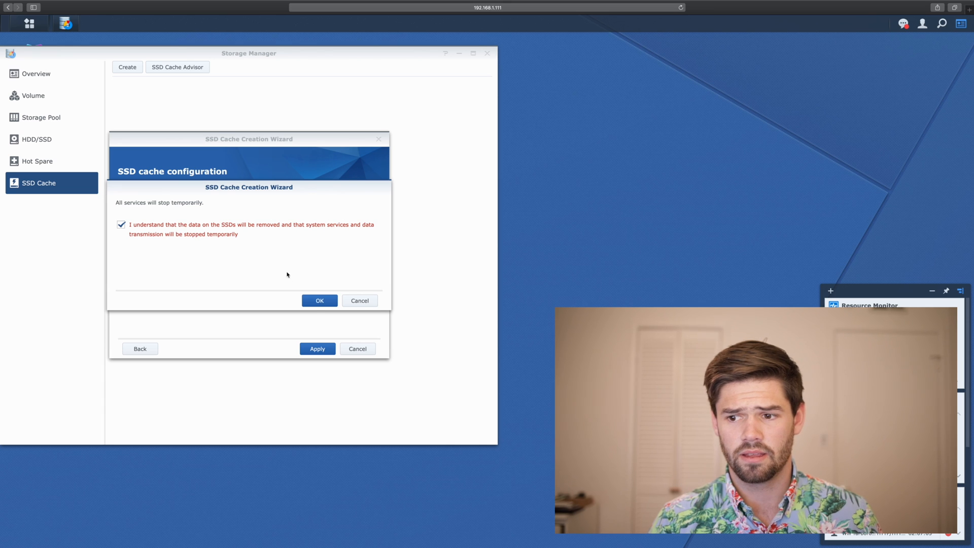
{"action": "left_click", "coordinate": [319, 301]}
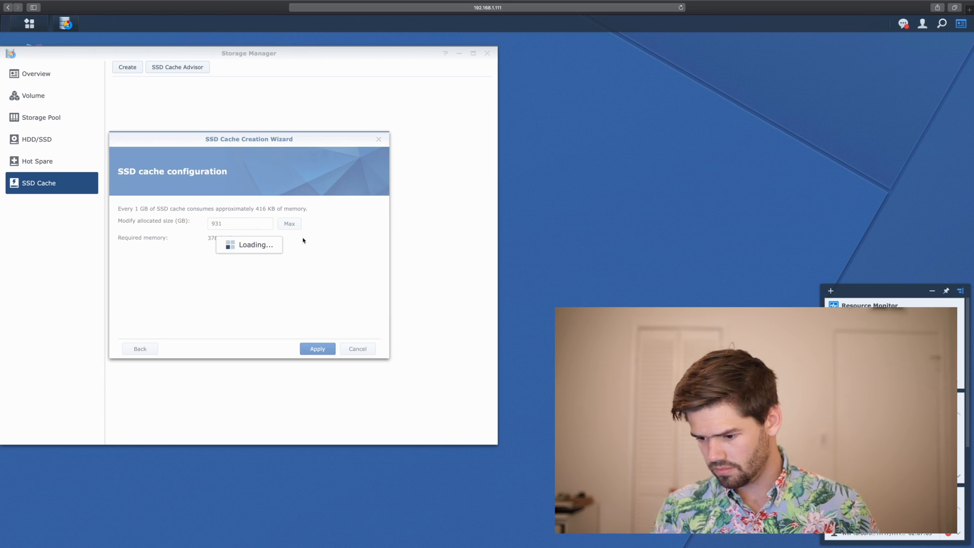
{"action": "left_click", "coordinate": [317, 348]}
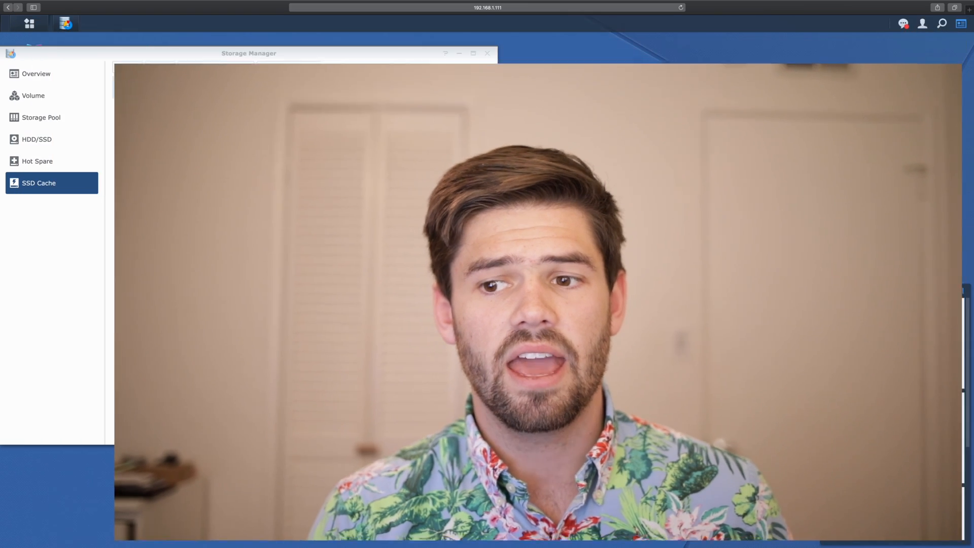
- Confirm SSD Cache 1's configuration with Skip sequential I/O left unchecked
{"action": "left_click", "coordinate": [234, 67]}
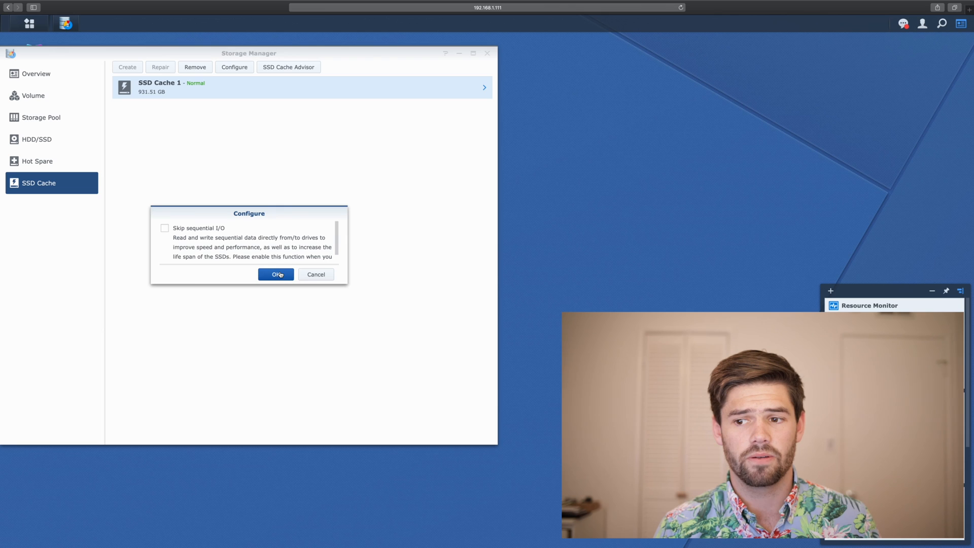
{"action": "left_click", "coordinate": [275, 275]}
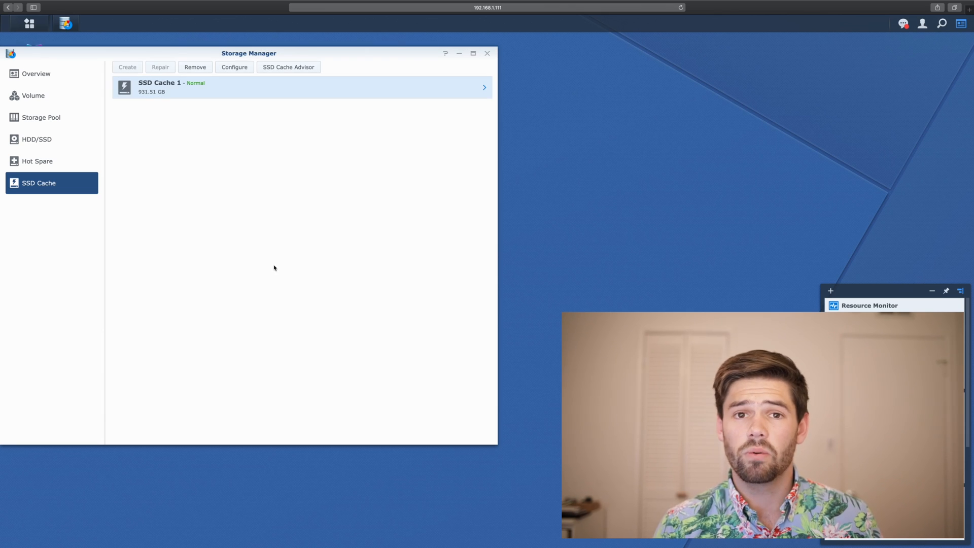
{"action": "mouse_move", "coordinate": [239, 255]}
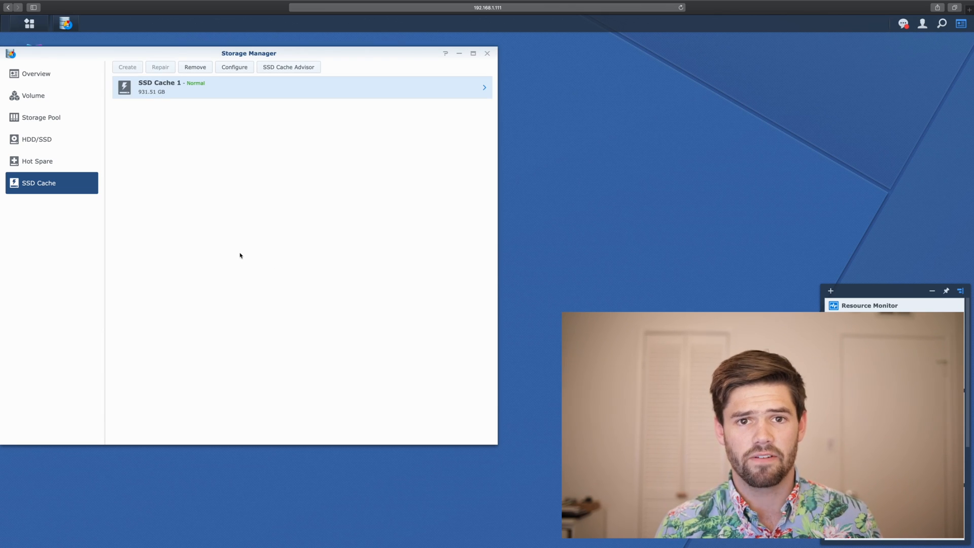
{"action": "mouse_move", "coordinate": [245, 252]}
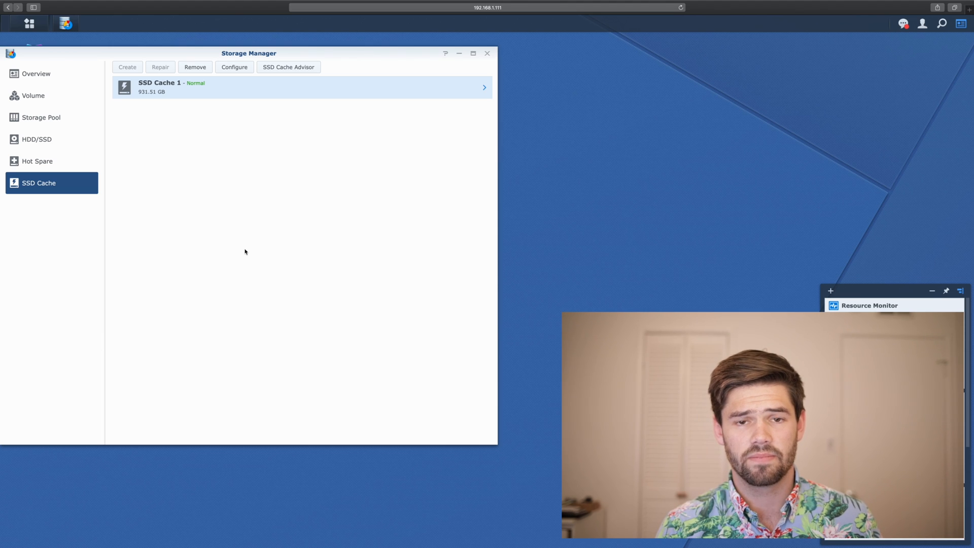
{"action": "mouse_move", "coordinate": [229, 252]}
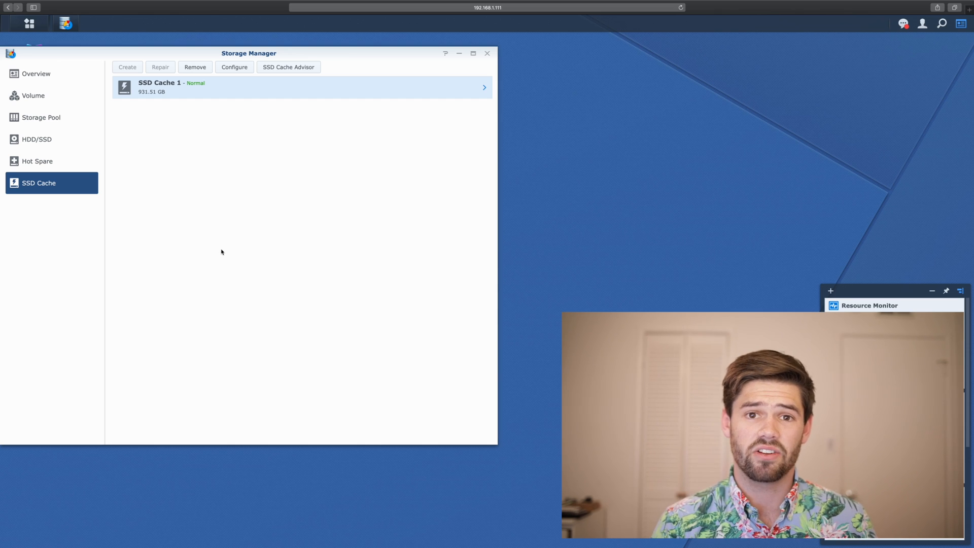
{"action": "mouse_move", "coordinate": [201, 252]}
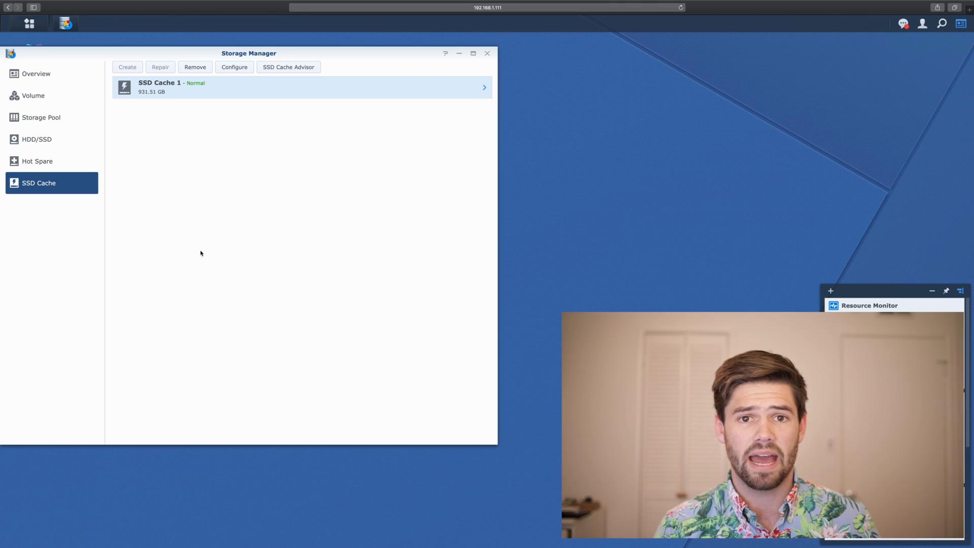
{"action": "mouse_move", "coordinate": [129, 254]}
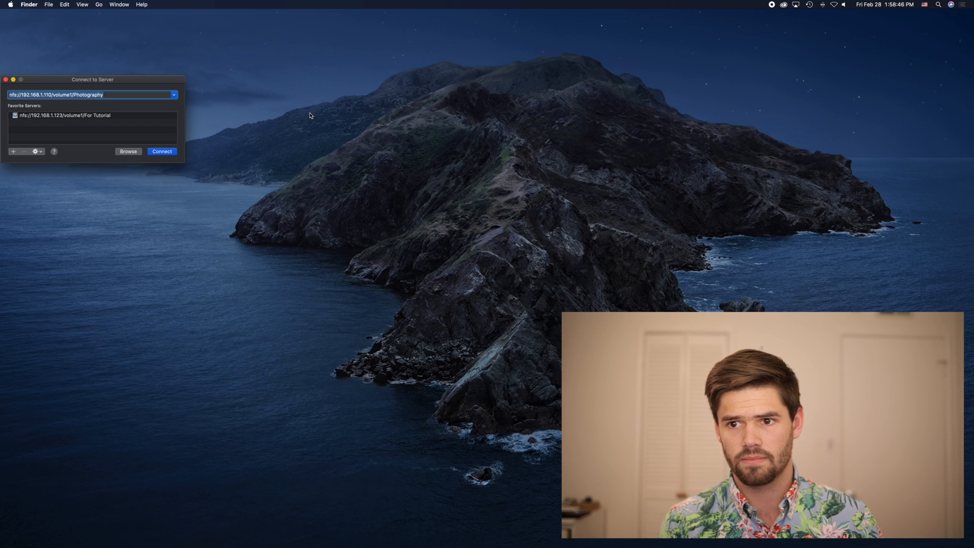
- Connect to the NAS share and enter the 20200216 - Synology Create VPN Server project folder
{"action": "left_click", "coordinate": [161, 151]}
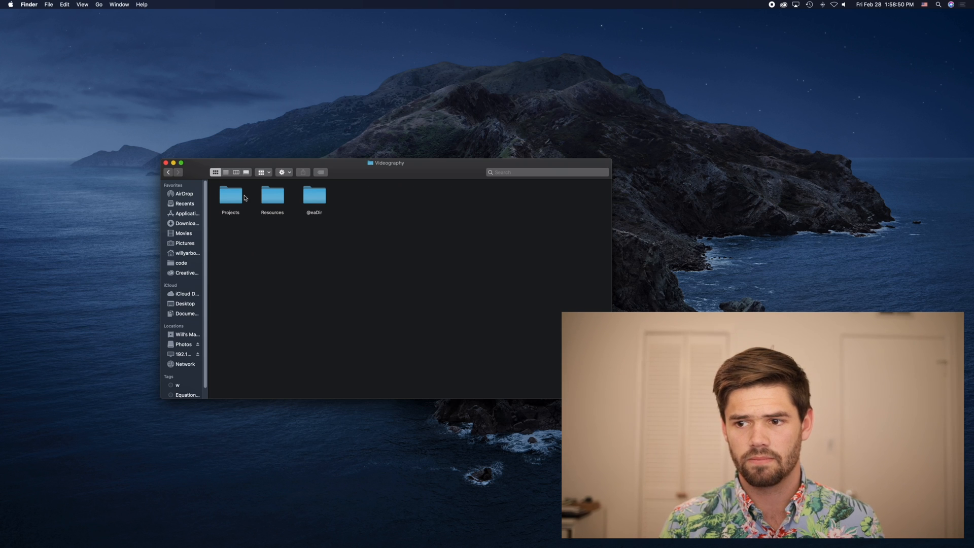
{"action": "double_click", "coordinate": [231, 197]}
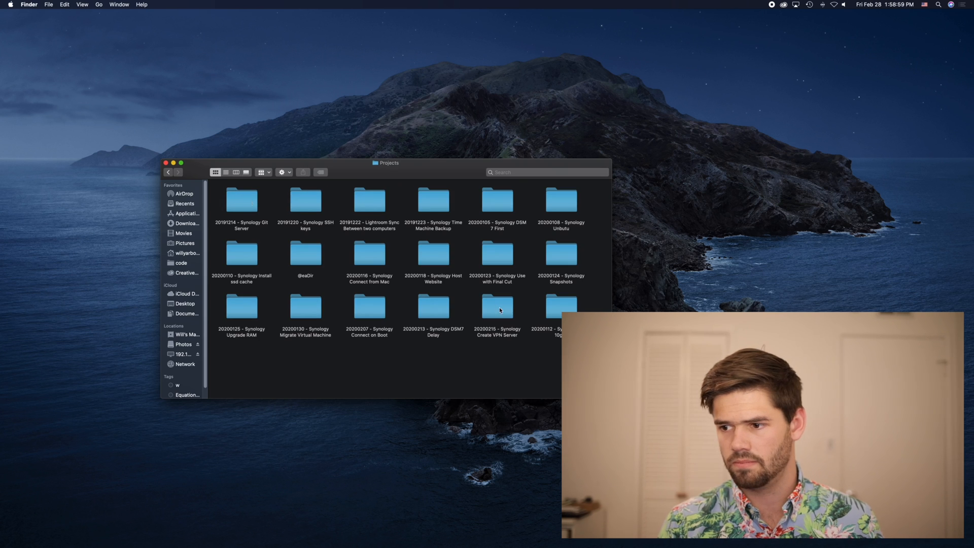
{"action": "double_click", "coordinate": [497, 307]}
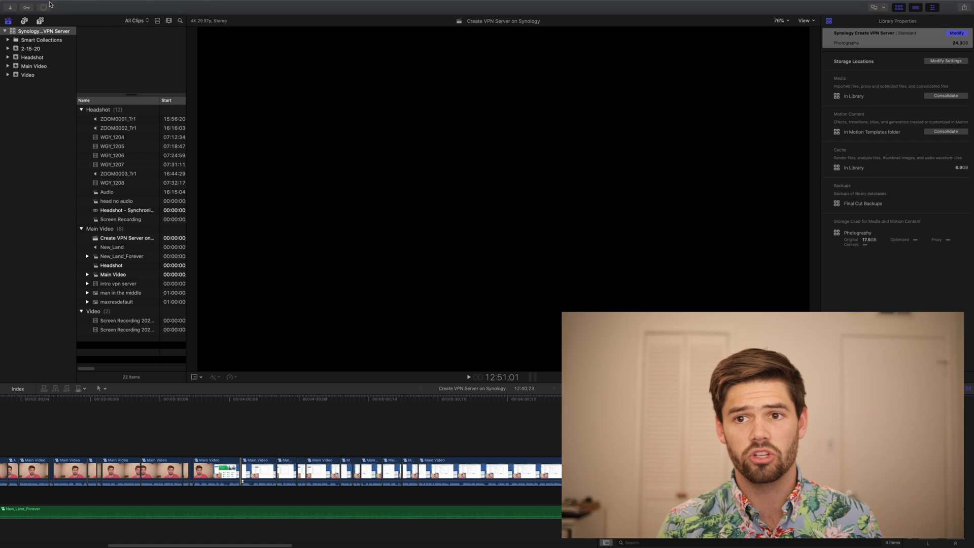
- Switch from Final Cut Pro over to the Synology DSM browser window
{"action": "left_click", "coordinate": [37, 4]}
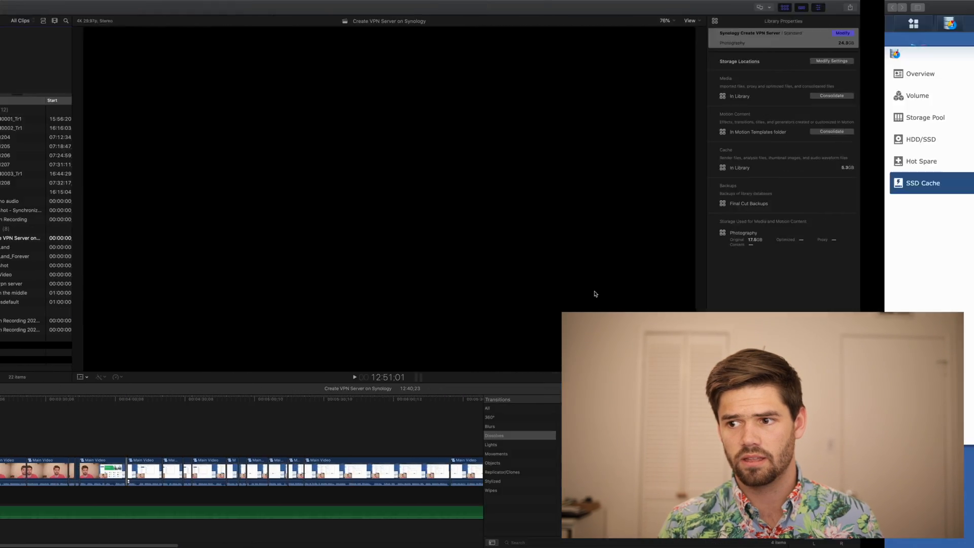
- Check the SSD Cache Advisor, then view SSD Cache 1's read-only mode, 1% usage and 0% hit rate
{"action": "left_click", "coordinate": [287, 67]}
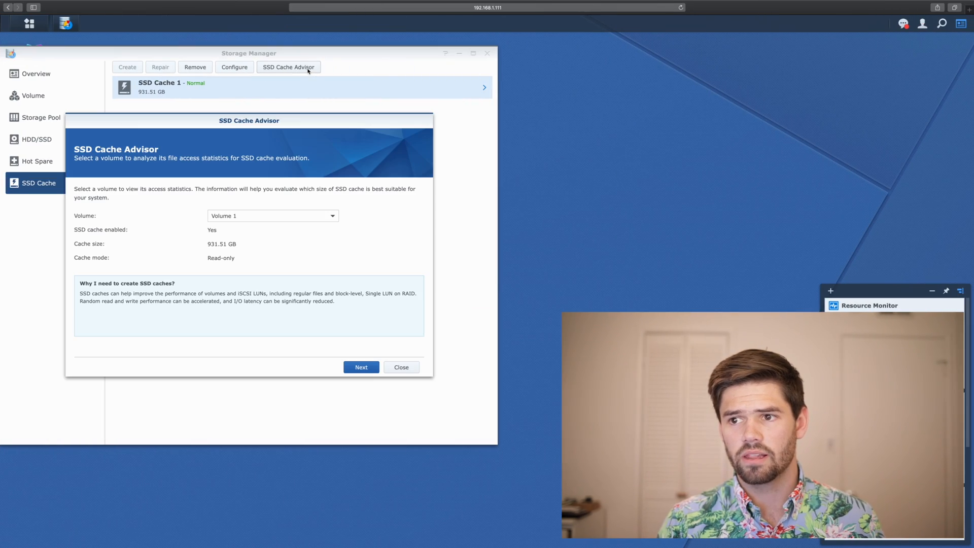
{"action": "left_click", "coordinate": [401, 367]}
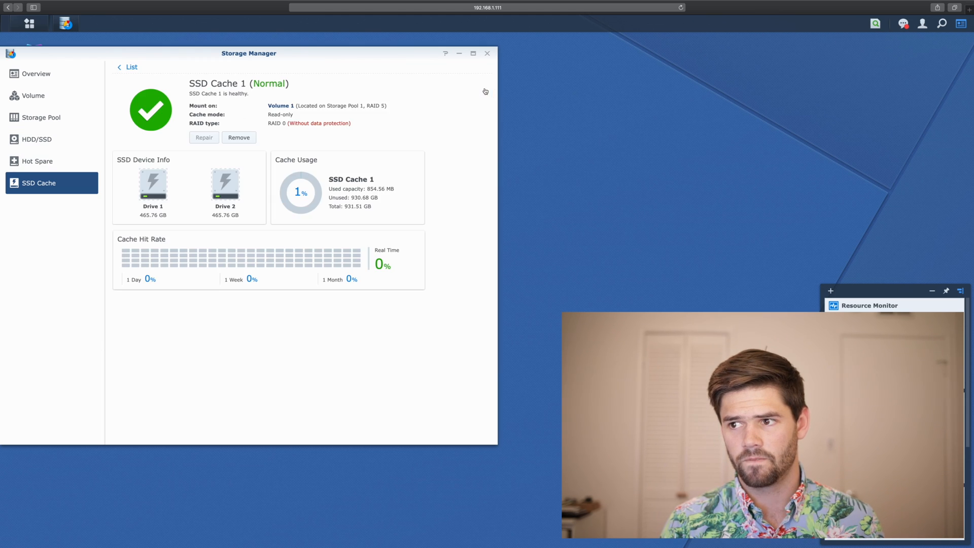
{"action": "left_click", "coordinate": [473, 53]}
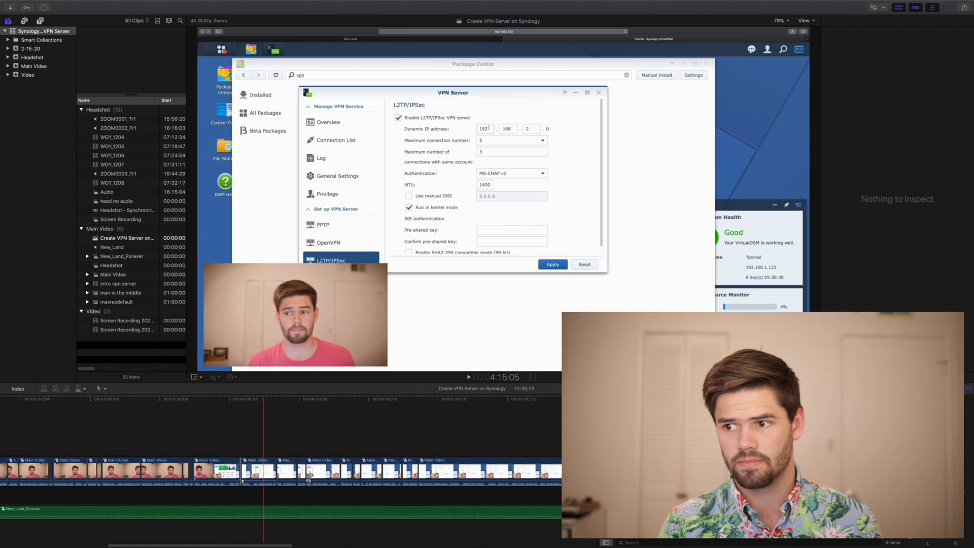
{"action": "left_click", "coordinate": [327, 122]}
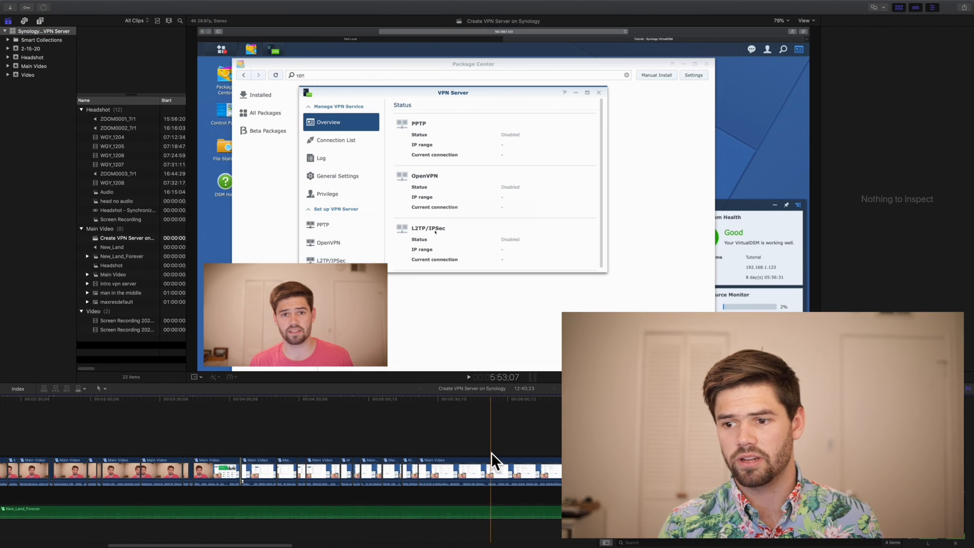
{"action": "left_click", "coordinate": [331, 260]}
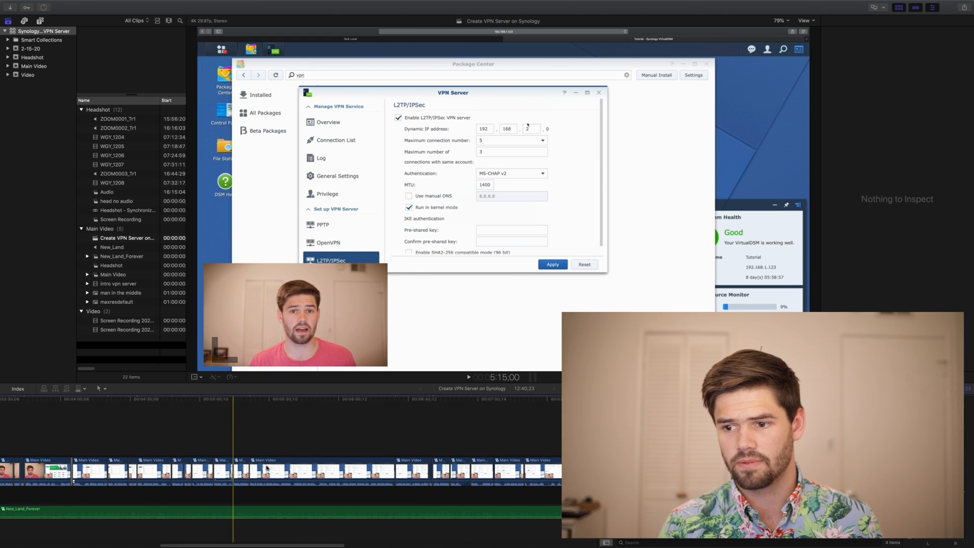
{"action": "left_click", "coordinate": [328, 122]}
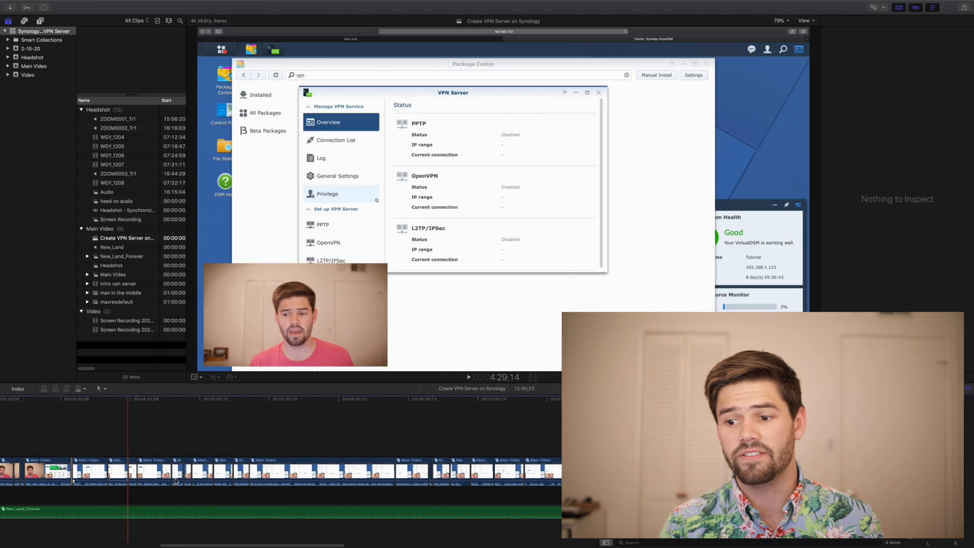
{"action": "left_click", "coordinate": [331, 259]}
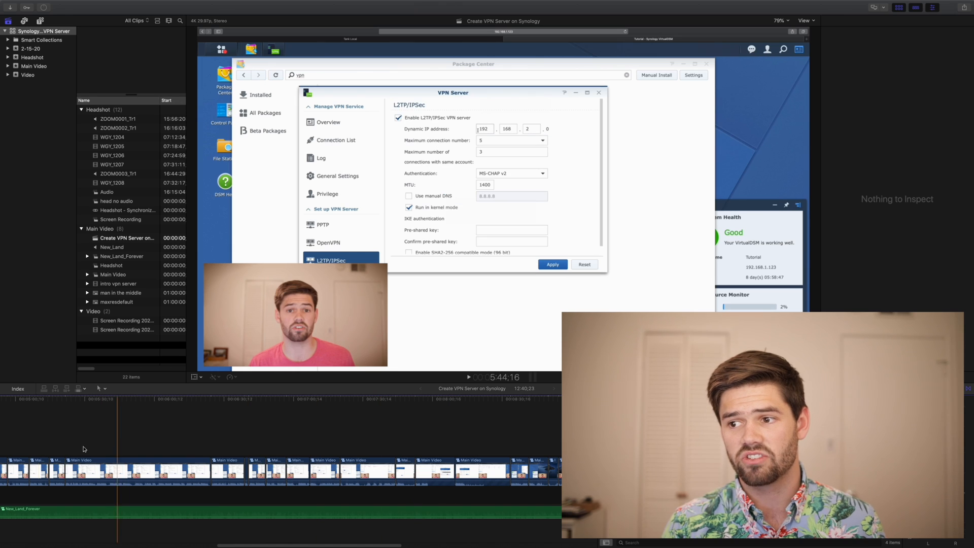
{"action": "left_click", "coordinate": [327, 122]}
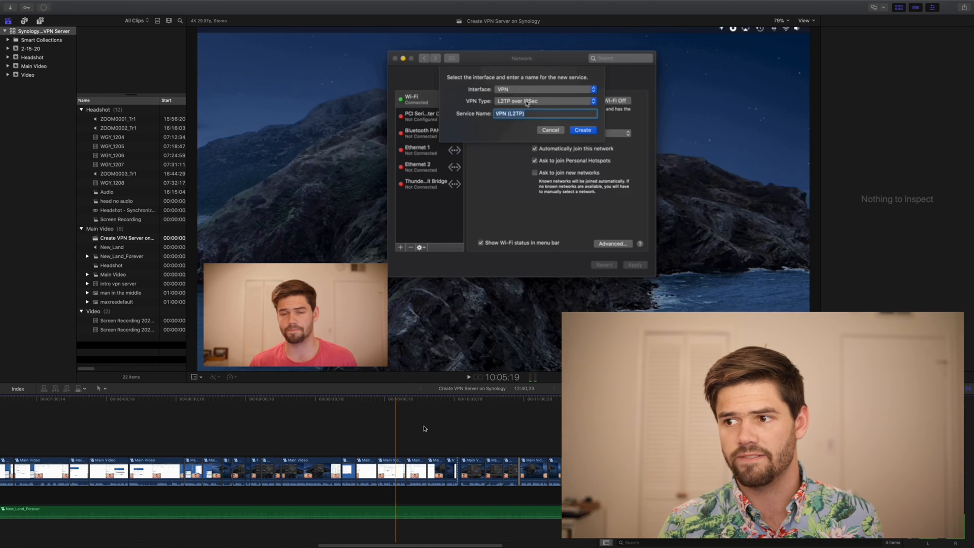
{"action": "left_click", "coordinate": [549, 130]}
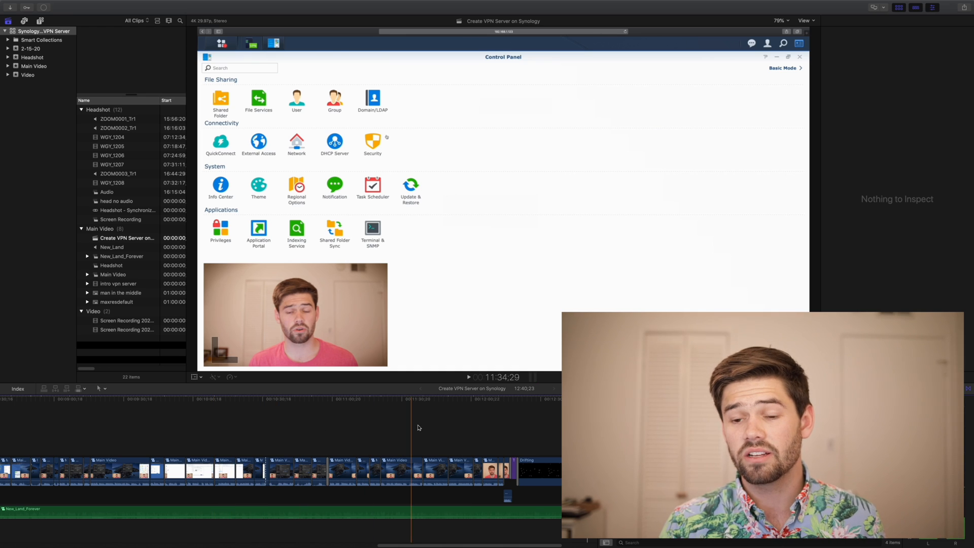
{"action": "left_click", "coordinate": [258, 143]}
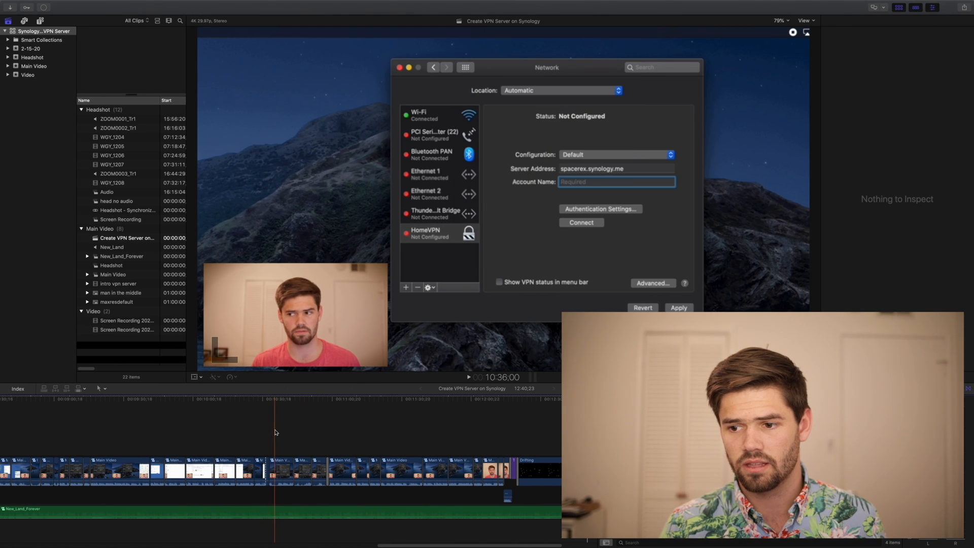
{"action": "type", "text": "spacerex"}
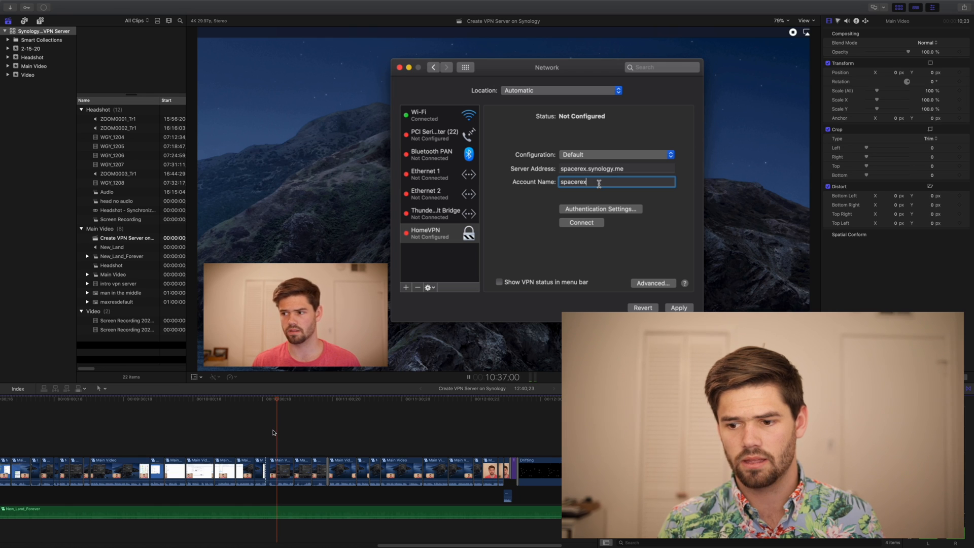
{"action": "left_click", "coordinate": [599, 209]}
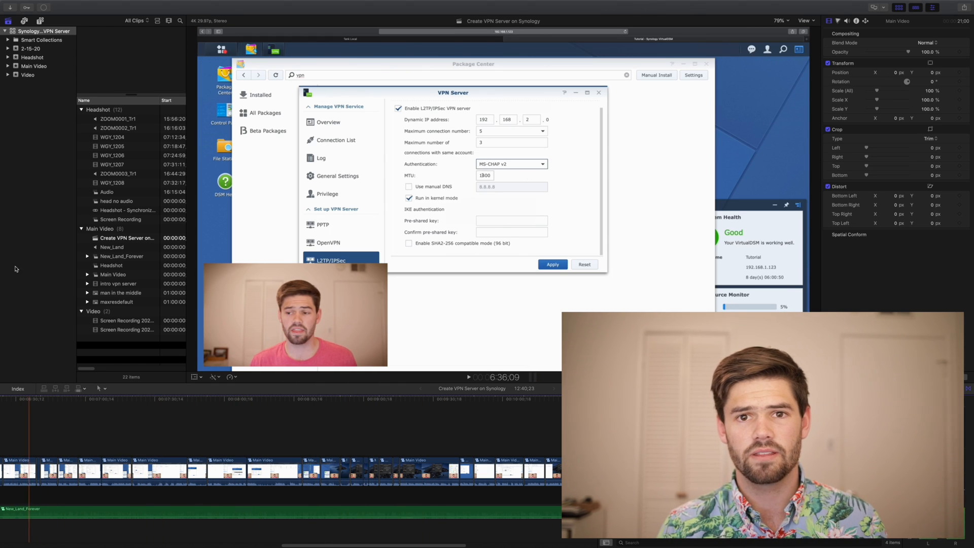
- Delete all of the library's render files together with its optimized and proxy media
{"action": "left_click", "coordinate": [37, 4]}
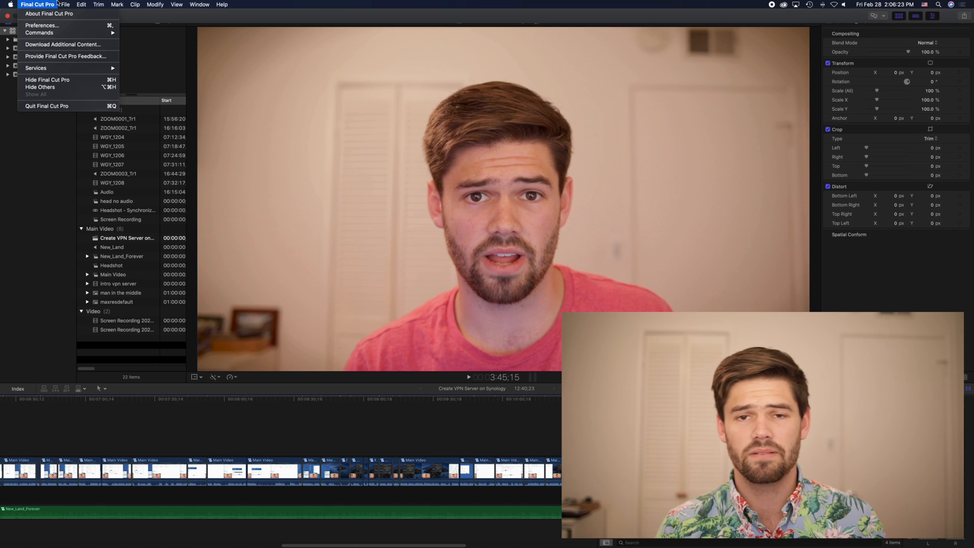
{"action": "left_click", "coordinate": [65, 4]}
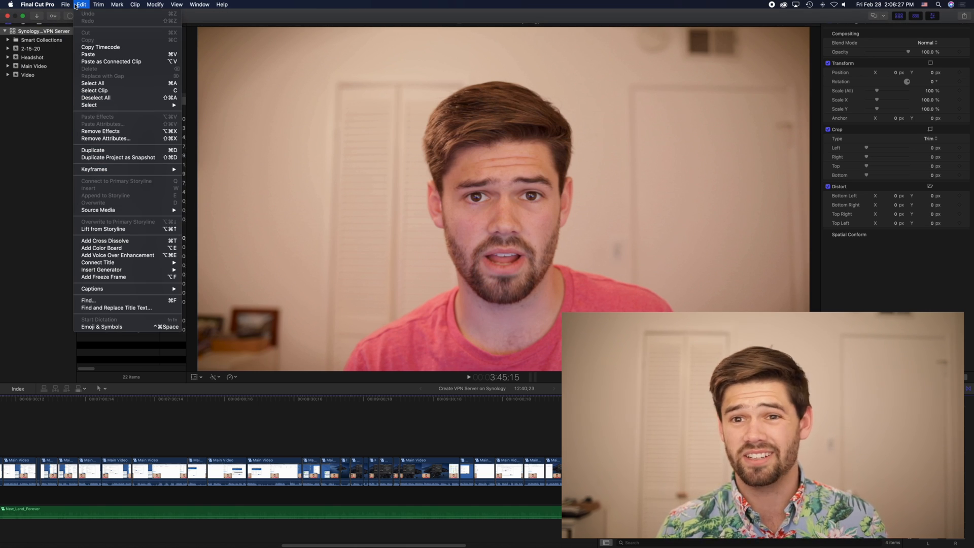
{"action": "left_click", "coordinate": [65, 4]}
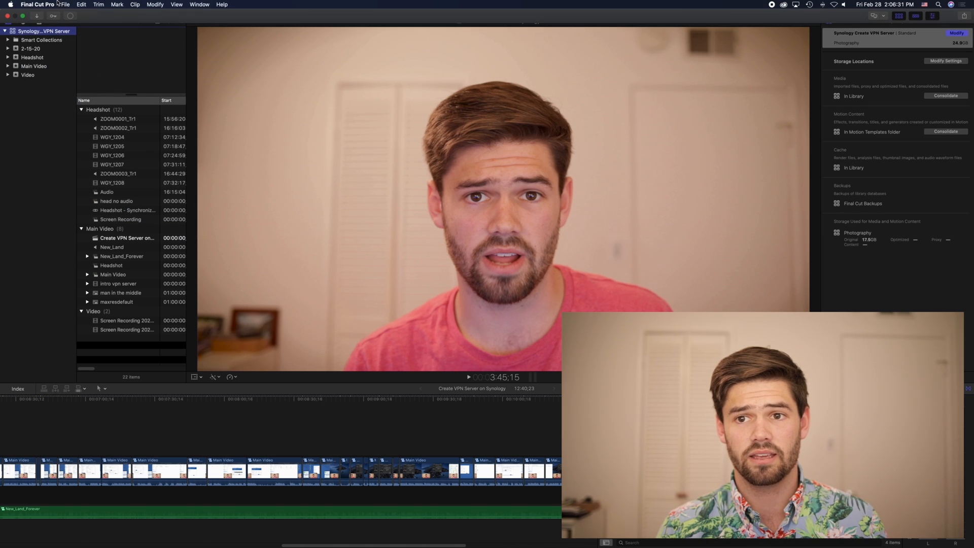
{"action": "left_click", "coordinate": [65, 4]}
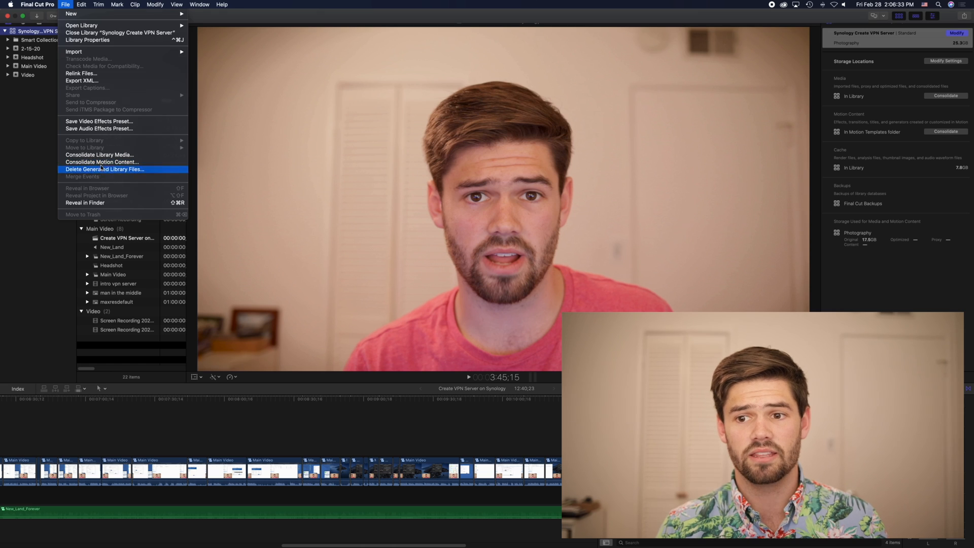
{"action": "left_click", "coordinate": [105, 170]}
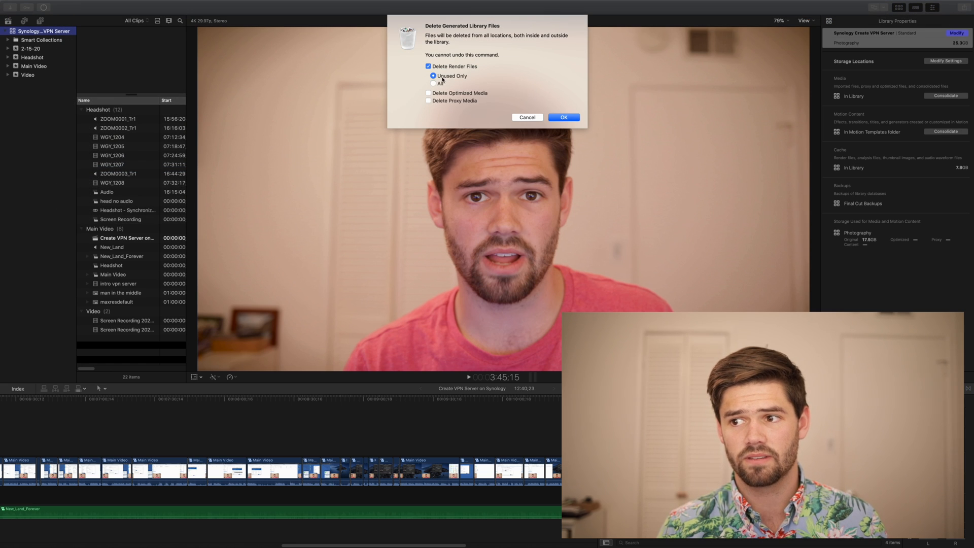
{"action": "left_click", "coordinate": [433, 84]}
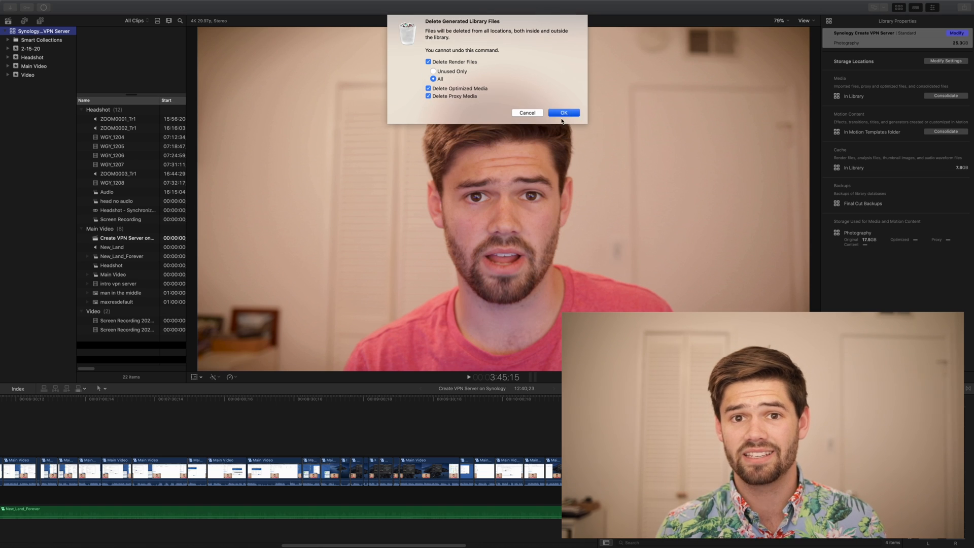
{"action": "left_click", "coordinate": [563, 113]}
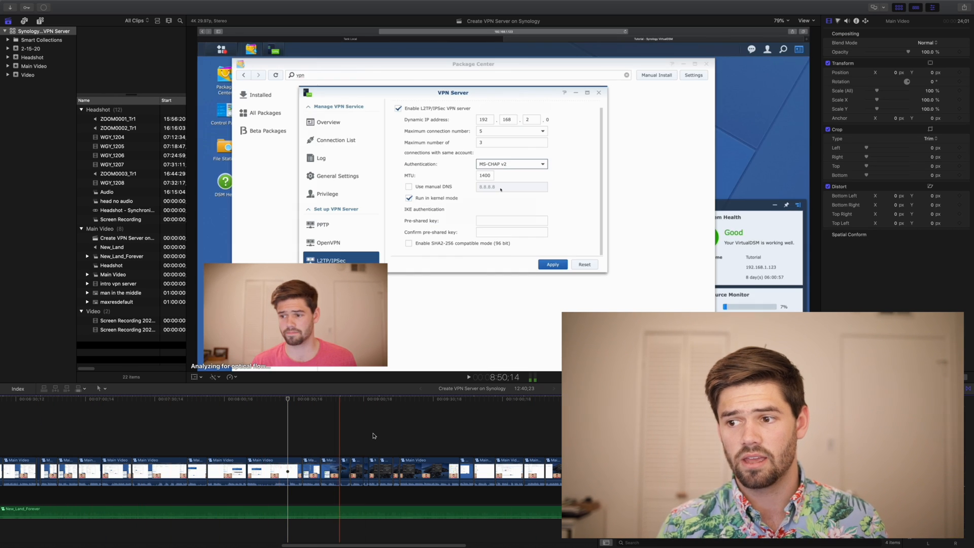
- Move the playhead to later points of the edit, landing on the port forwarding rules footage
{"action": "left_click", "coordinate": [510, 221]}
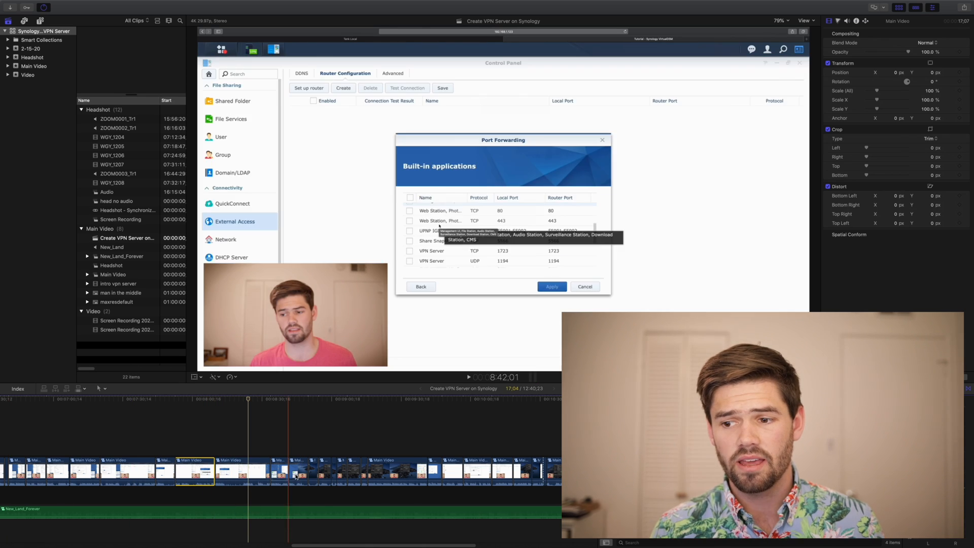
{"action": "left_click", "coordinate": [550, 286]}
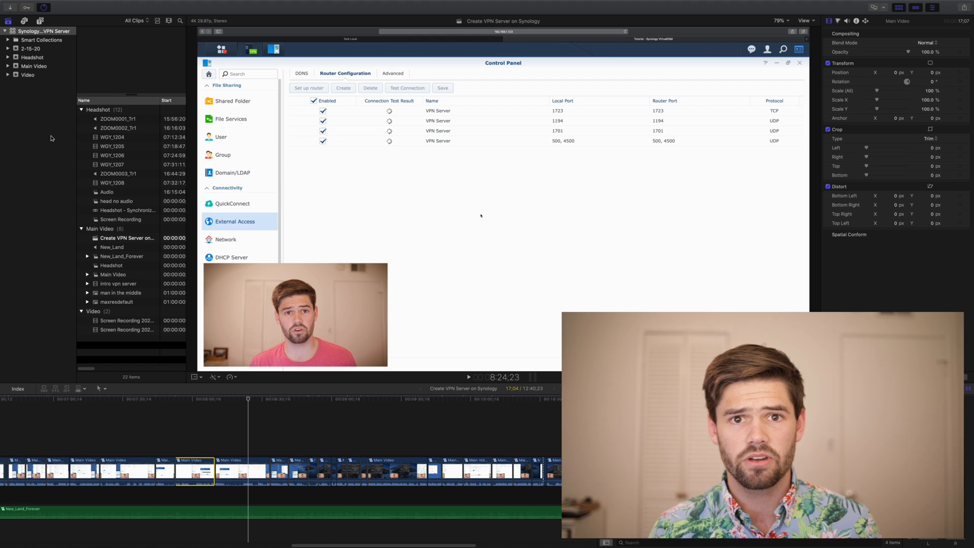
{"action": "mouse_move", "coordinate": [52, 139]}
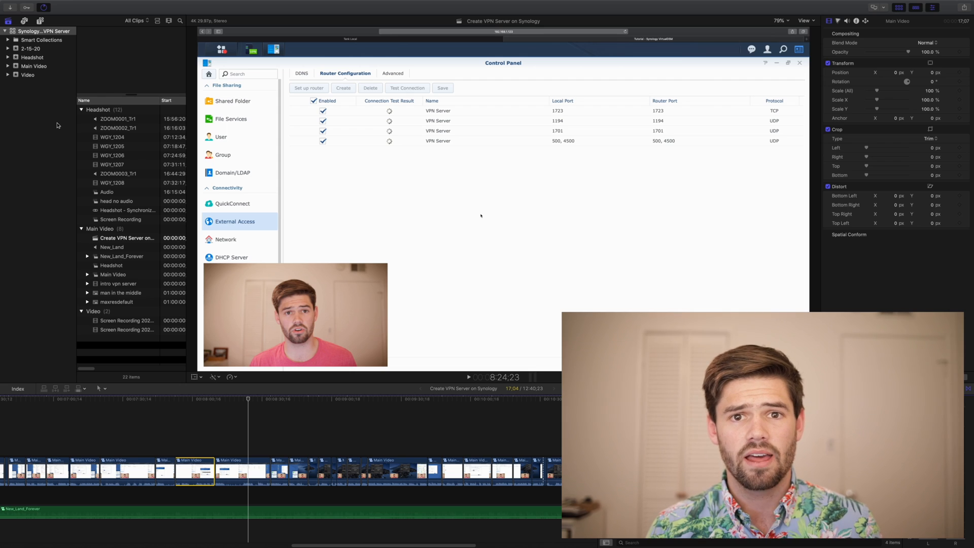
{"action": "mouse_move", "coordinate": [57, 126]}
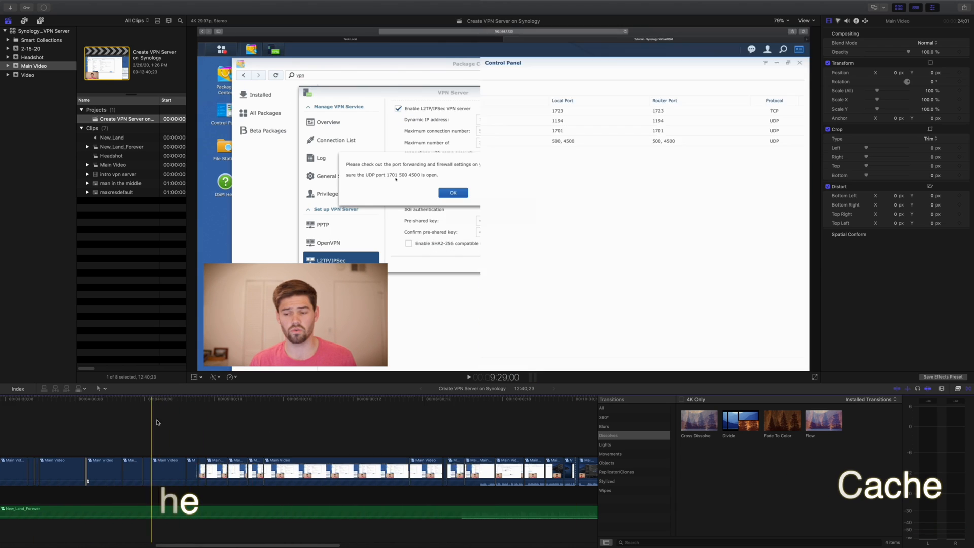
{"action": "left_click", "coordinate": [65, 4]}
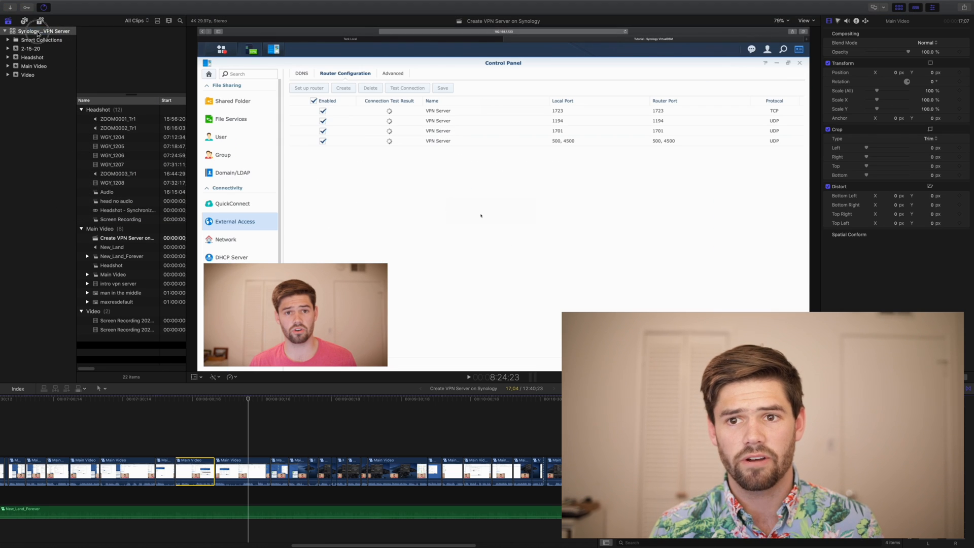
- Delete the library's generated render, optimized and proxy files once more
{"action": "left_click", "coordinate": [65, 4]}
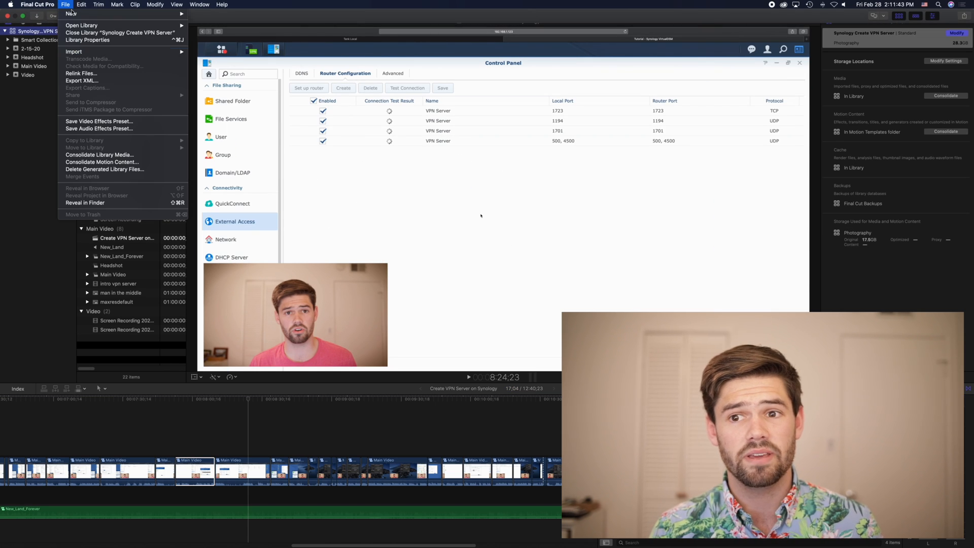
{"action": "mouse_move", "coordinate": [105, 169]}
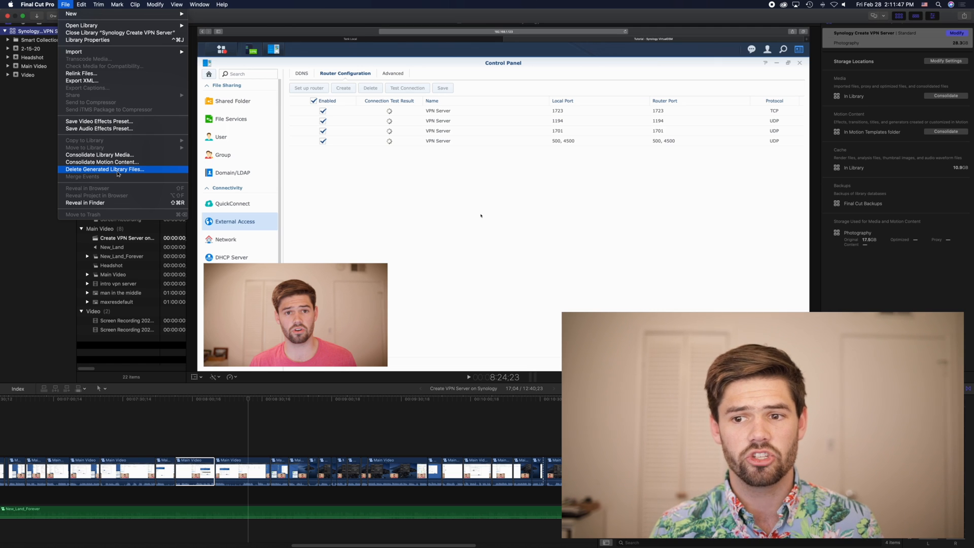
{"action": "left_click", "coordinate": [105, 170]}
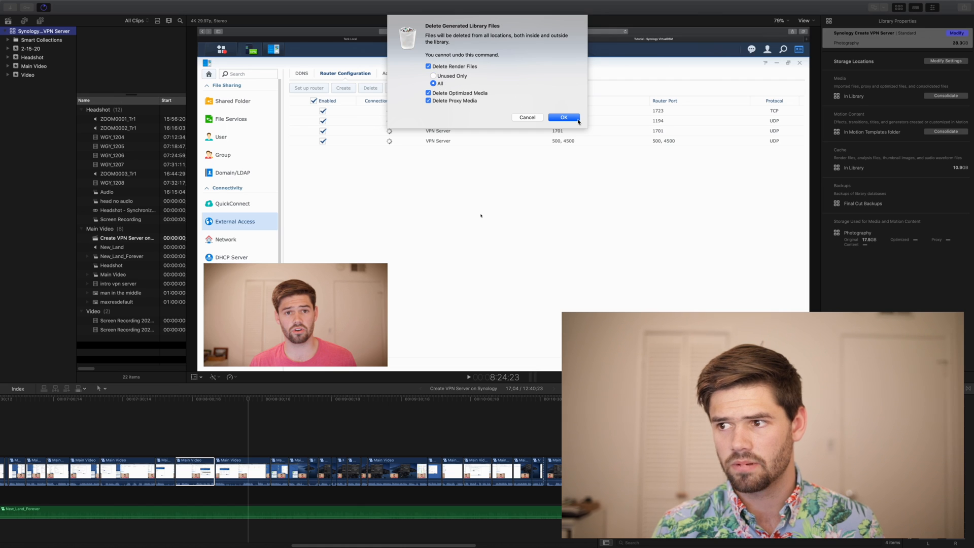
{"action": "left_click", "coordinate": [562, 117]}
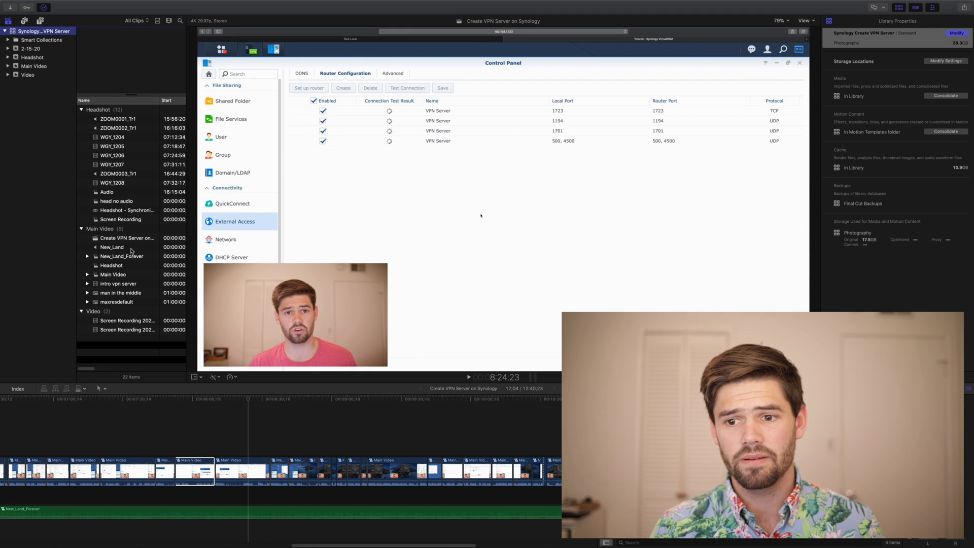
- Share the project as a Master File named 'Create VPN Server on Synology SSD' saved into Movies
{"action": "right_click", "coordinate": [127, 238]}
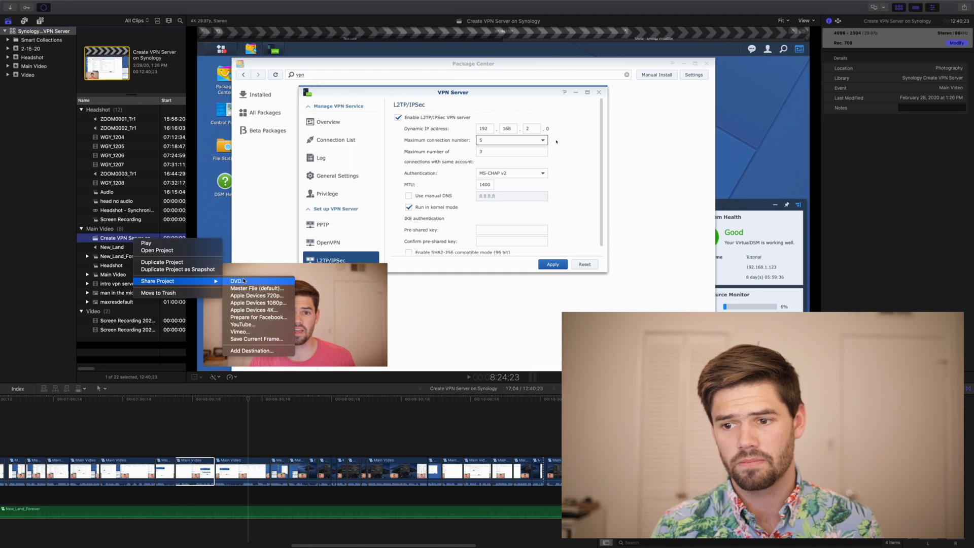
{"action": "left_click", "coordinate": [256, 288]}
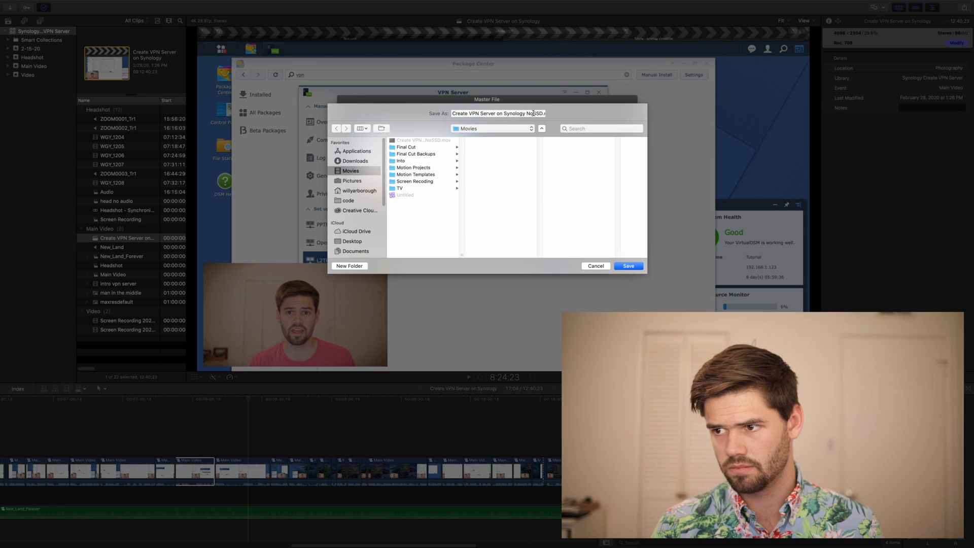
{"action": "type", "text": "SSD.mo"}
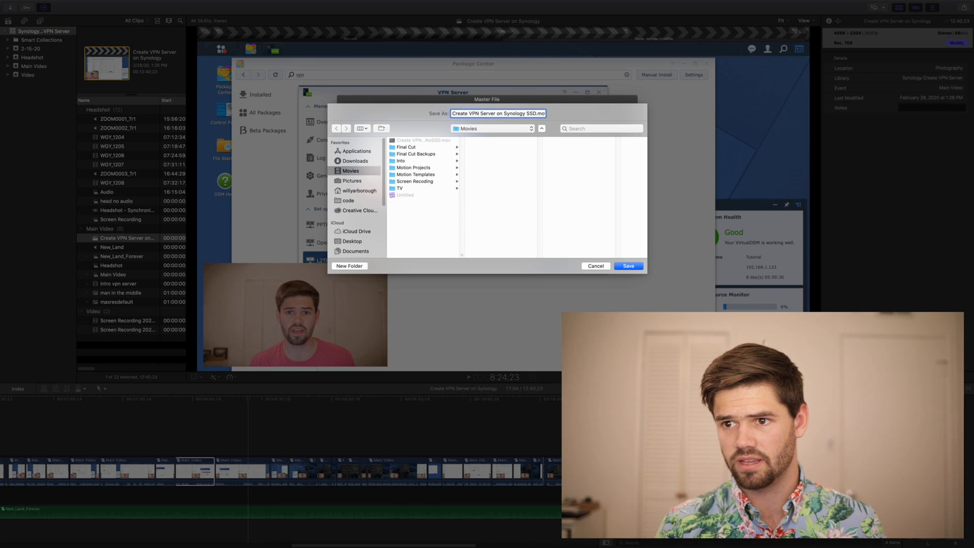
{"action": "left_click", "coordinate": [628, 266]}
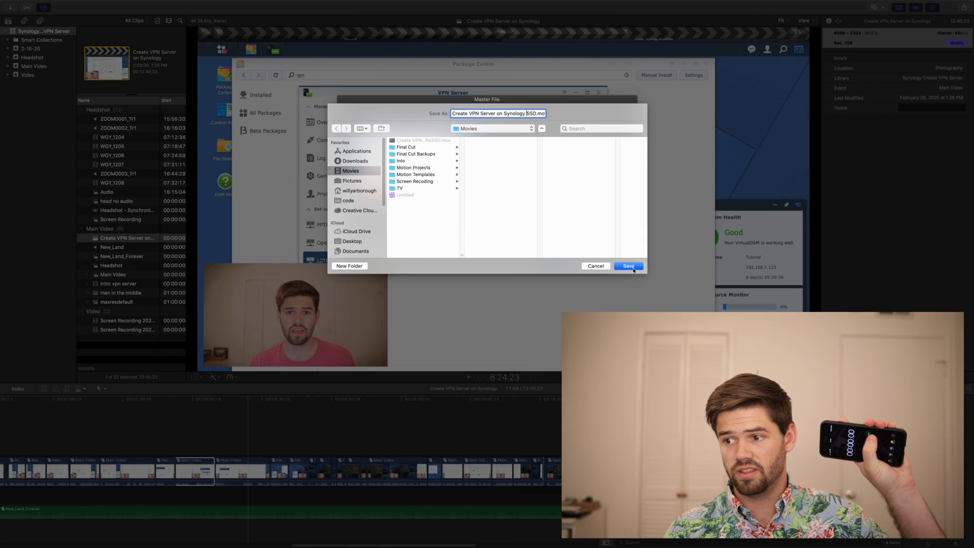
{"action": "left_click", "coordinate": [628, 266]}
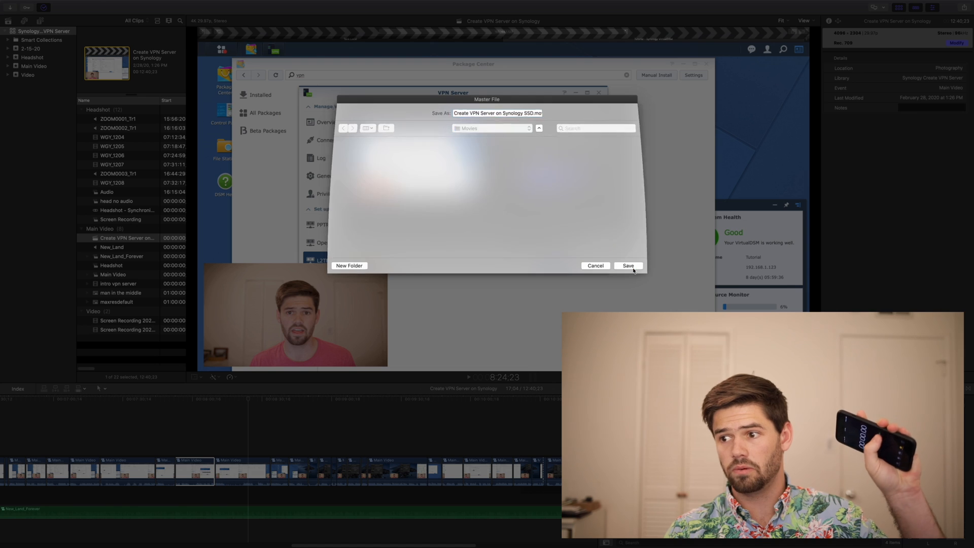
{"action": "left_click", "coordinate": [627, 266]}
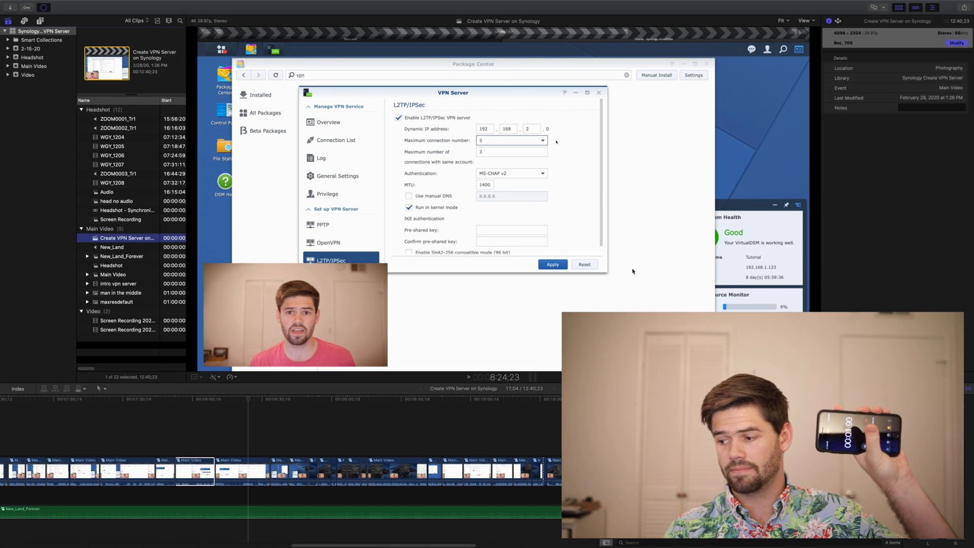